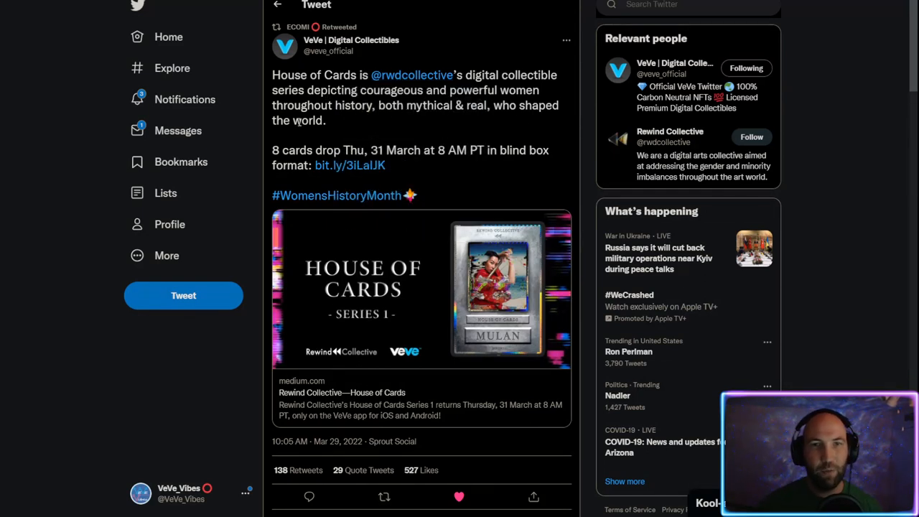
{"action": "mouse_move", "coordinate": [538, 126]}
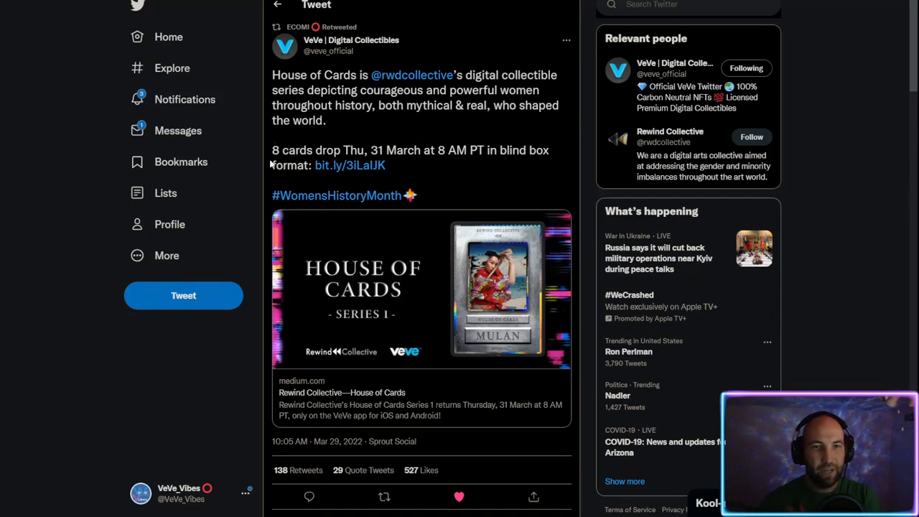
{"action": "mouse_move", "coordinate": [420, 144]}
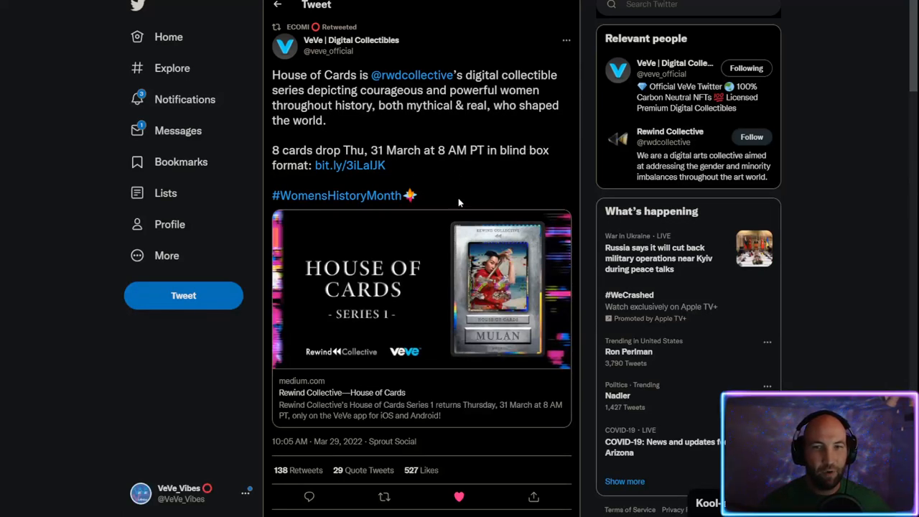
Step: Scroll Rewind Collective's timeline down toward the House of Cards card tweets
{"action": "scroll", "scroll_direction": "down", "scroll_amount": 3}
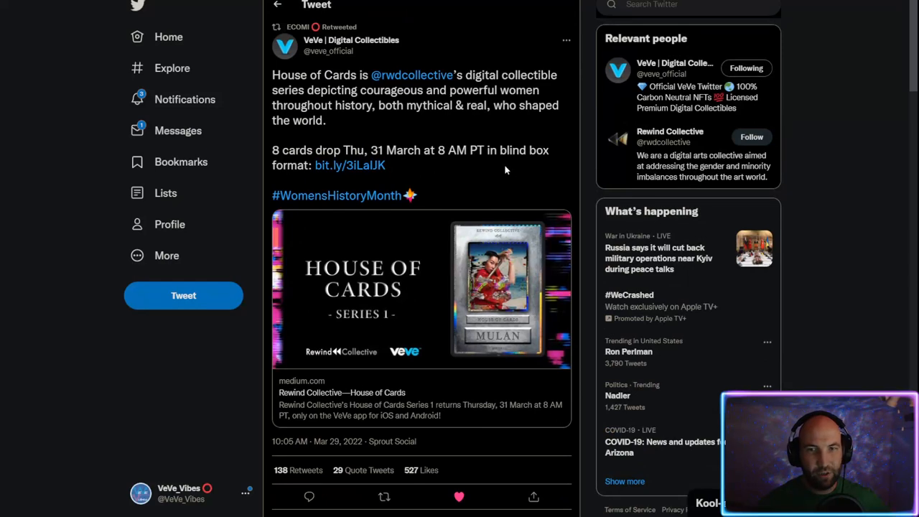
{"action": "scroll", "scroll_direction": "down", "scroll_amount": 3}
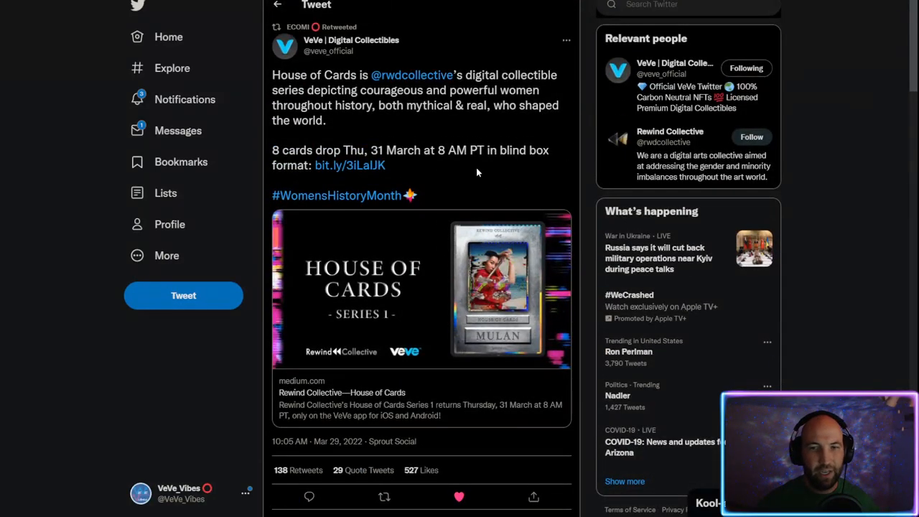
{"action": "mouse_move", "coordinate": [445, 258]}
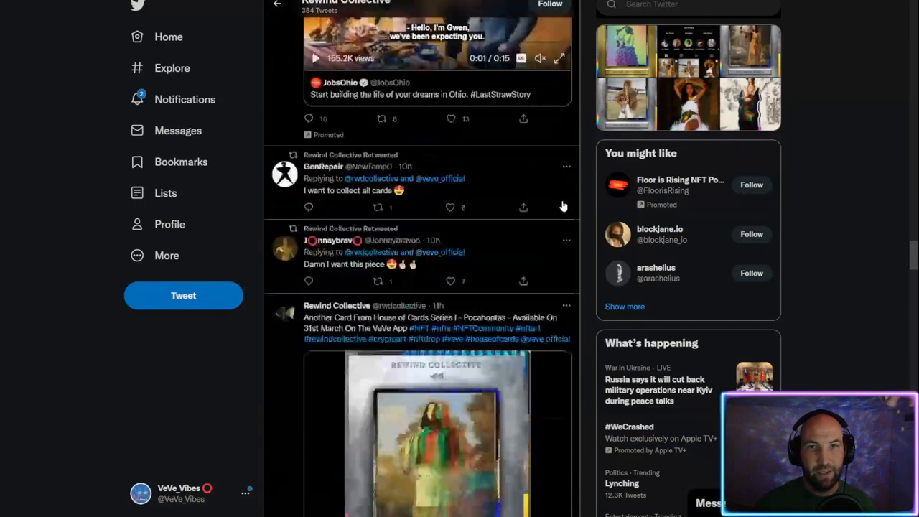
{"action": "scroll", "scroll_direction": "down", "scroll_amount": 3}
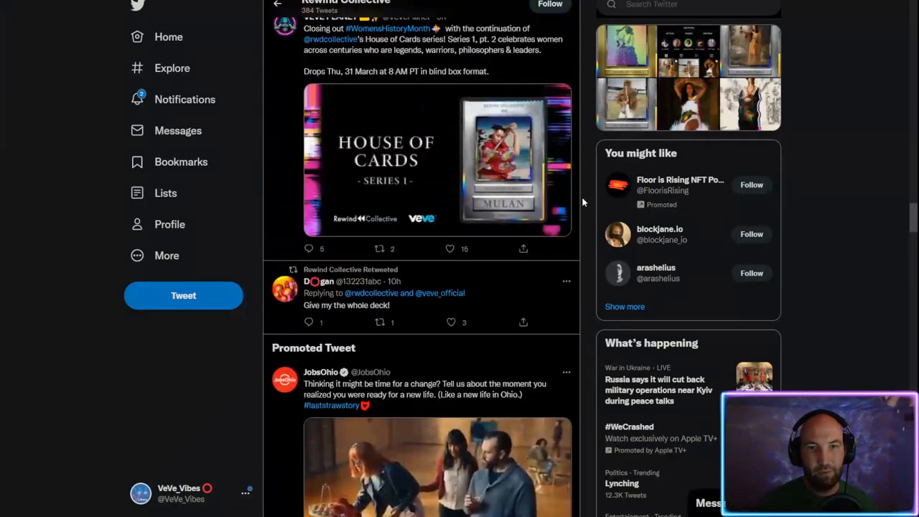
{"action": "scroll", "scroll_direction": "down", "scroll_amount": 3}
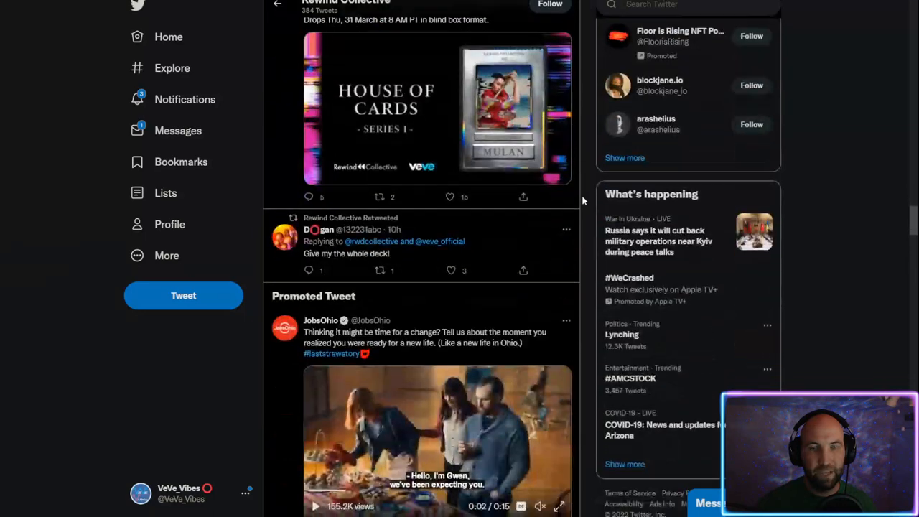
{"action": "scroll", "scroll_direction": "down", "scroll_amount": 3}
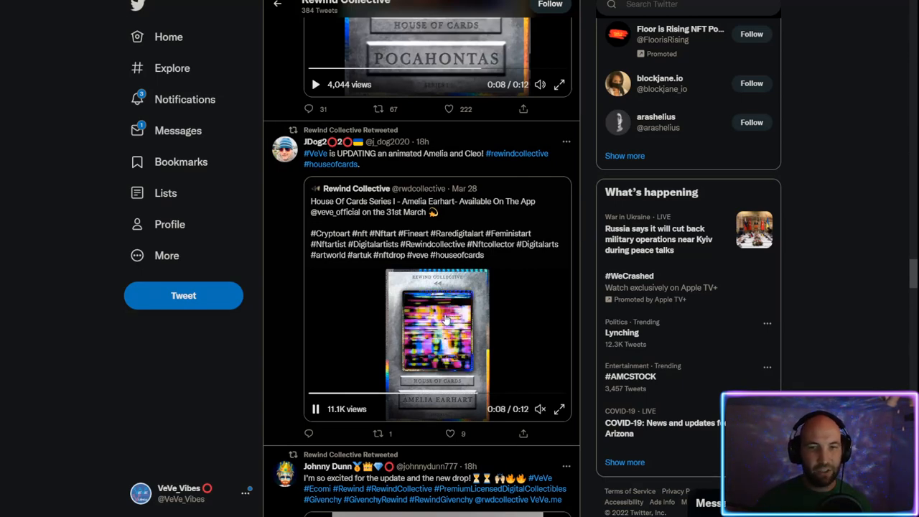
Step: View the Pocahontas and Amelia Earhart card reveal tweets, both available 31 March
{"action": "scroll", "scroll_direction": "down", "scroll_amount": 3}
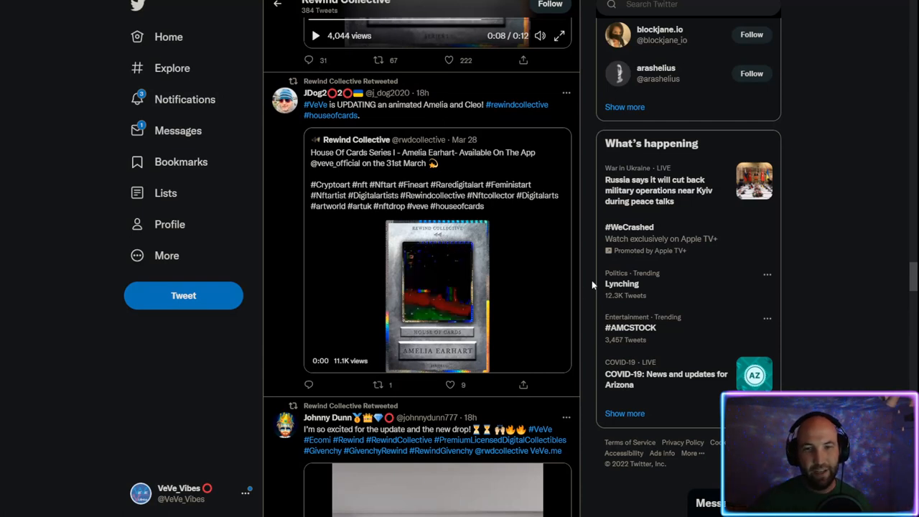
{"action": "left_click", "coordinate": [436, 294]}
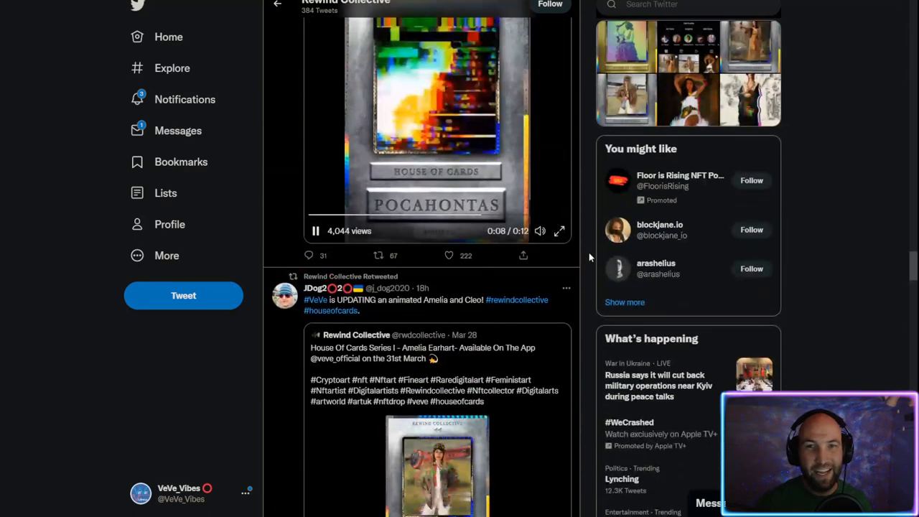
{"action": "scroll", "scroll_direction": "down", "scroll_amount": 3}
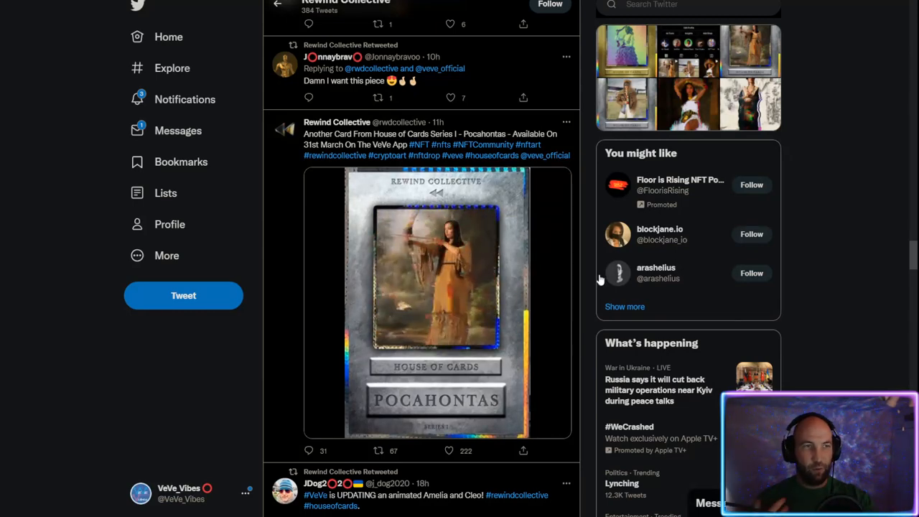
{"action": "left_click", "coordinate": [436, 302]}
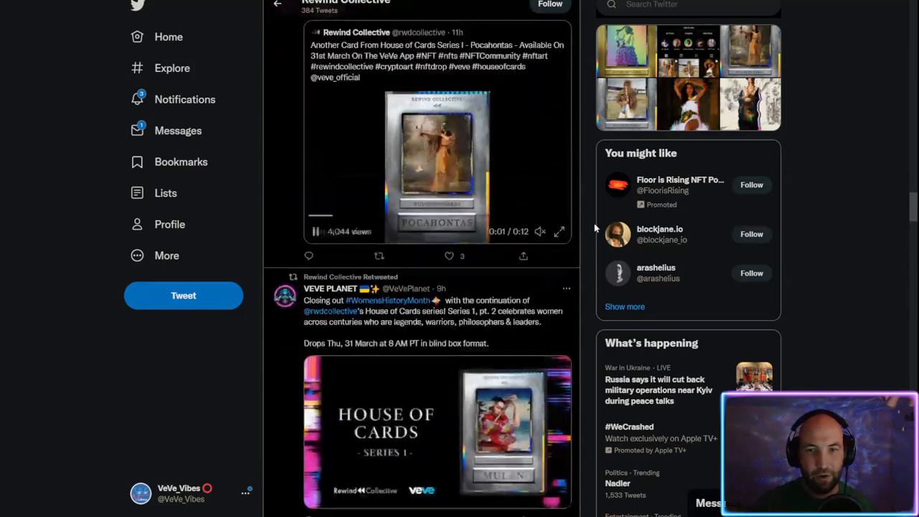
Step: Scroll down to Harriet Tubman's card reveal and the VeVe House of Cards retweet
{"action": "scroll", "scroll_direction": "down", "scroll_amount": 3}
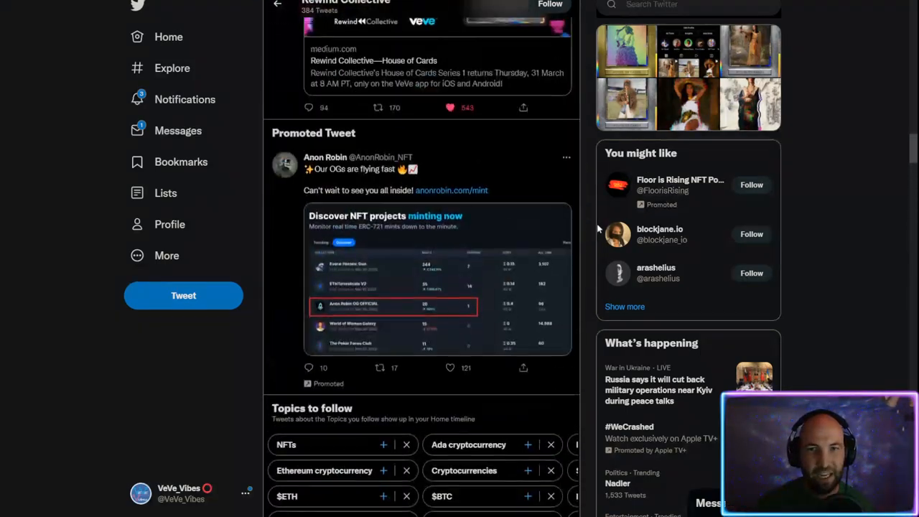
{"action": "scroll", "scroll_direction": "down", "scroll_amount": 3}
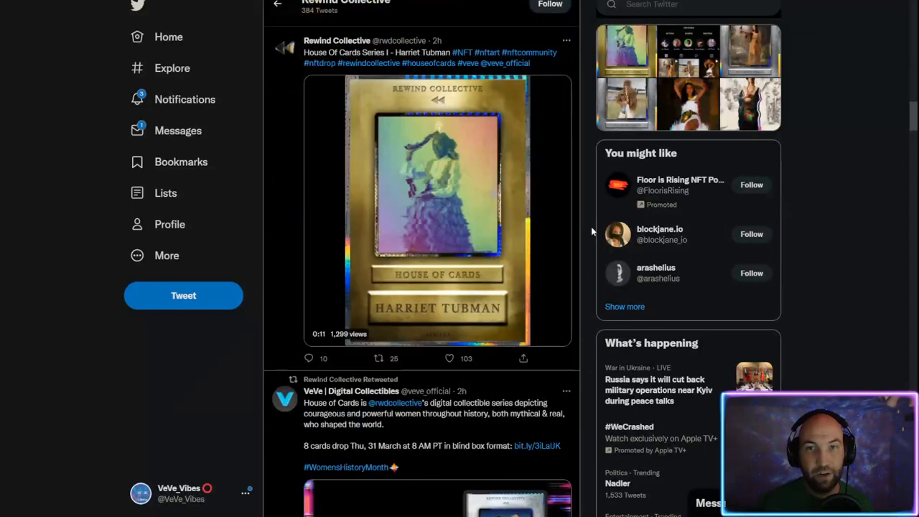
{"action": "scroll", "scroll_direction": "down", "scroll_amount": 3}
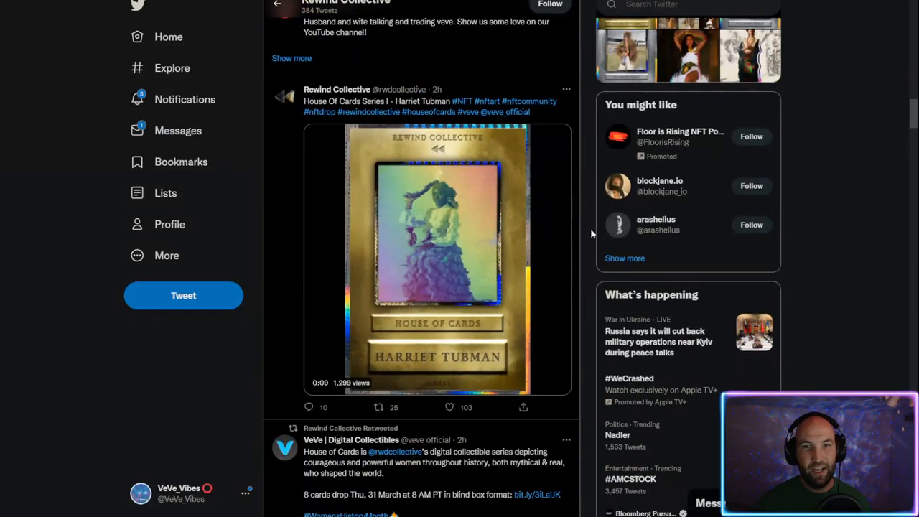
{"action": "left_click", "coordinate": [437, 259]}
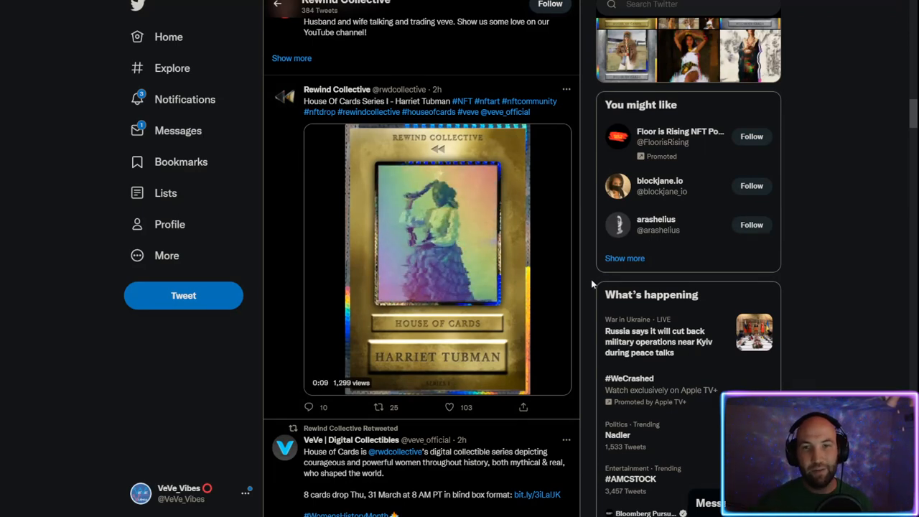
{"action": "scroll", "scroll_direction": "down", "scroll_amount": 3}
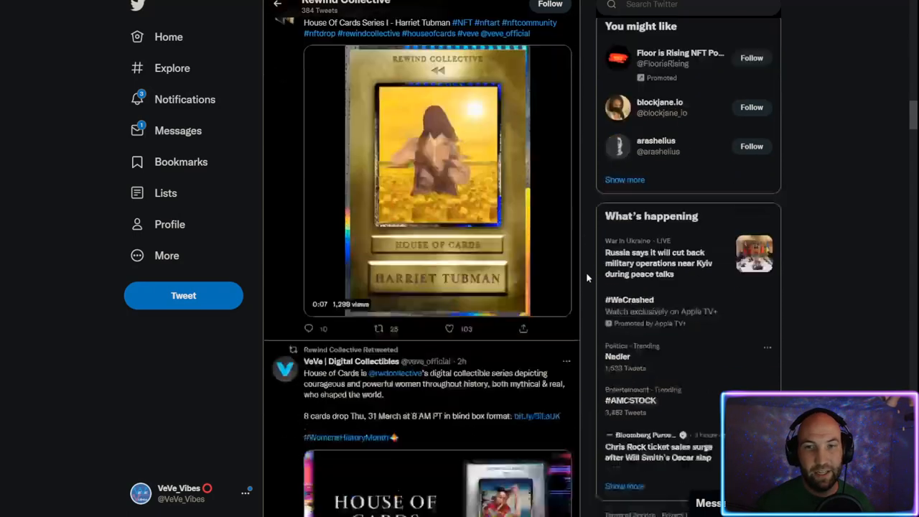
{"action": "scroll", "scroll_direction": "down", "scroll_amount": 3}
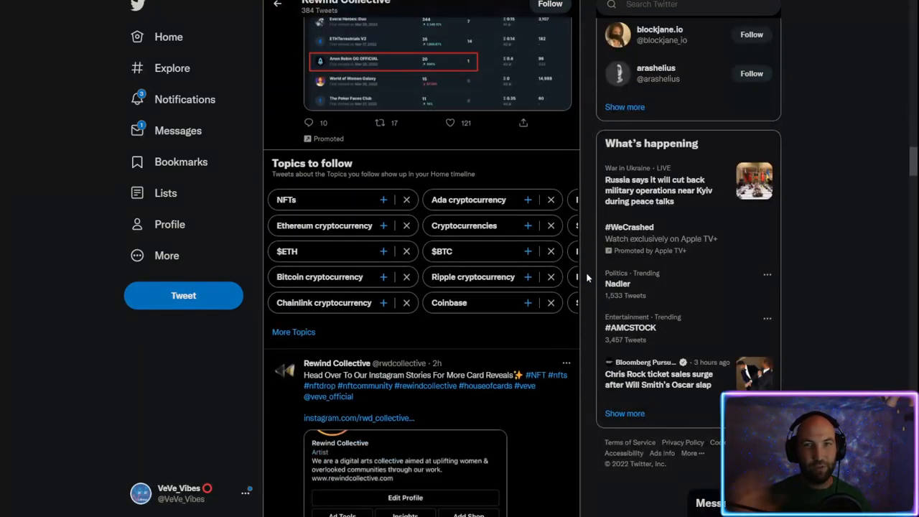
{"action": "mouse_move", "coordinate": [641, 257]}
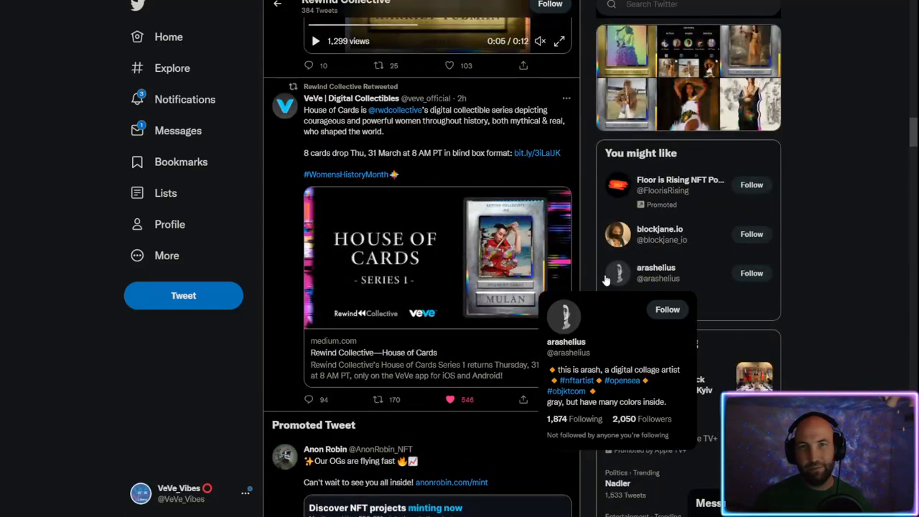
{"action": "scroll", "scroll_direction": "down", "scroll_amount": 3}
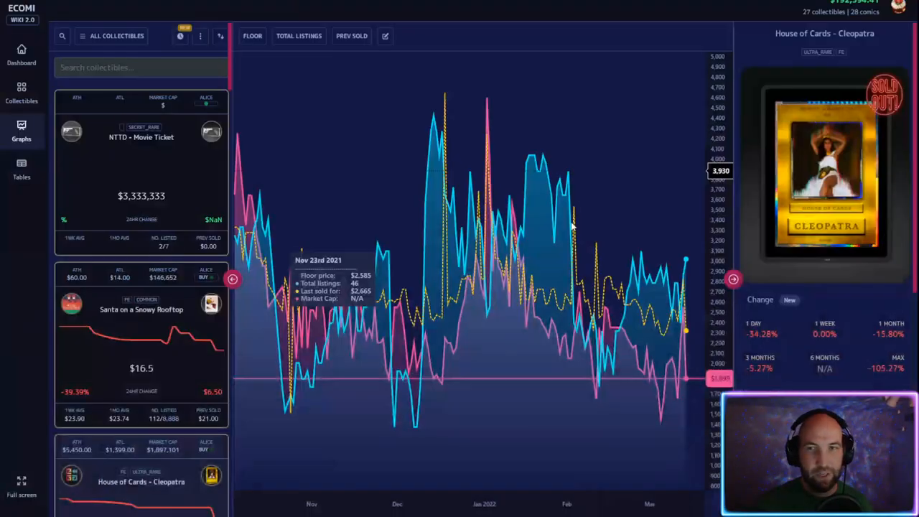
{"action": "mouse_move", "coordinate": [244, 143]}
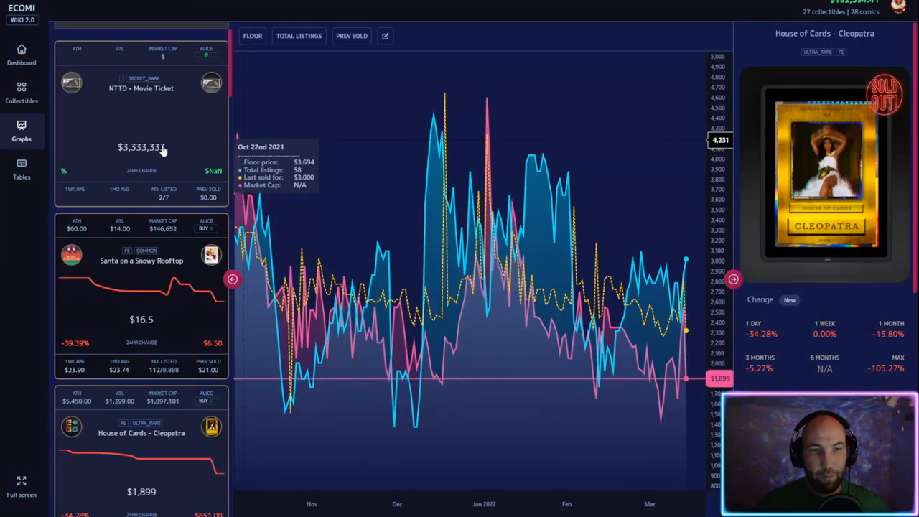
Step: Scroll the collectibles list to Cleopatra at $1,899, down 34.28% in a day
{"action": "scroll", "scroll_direction": "down", "scroll_amount": 3}
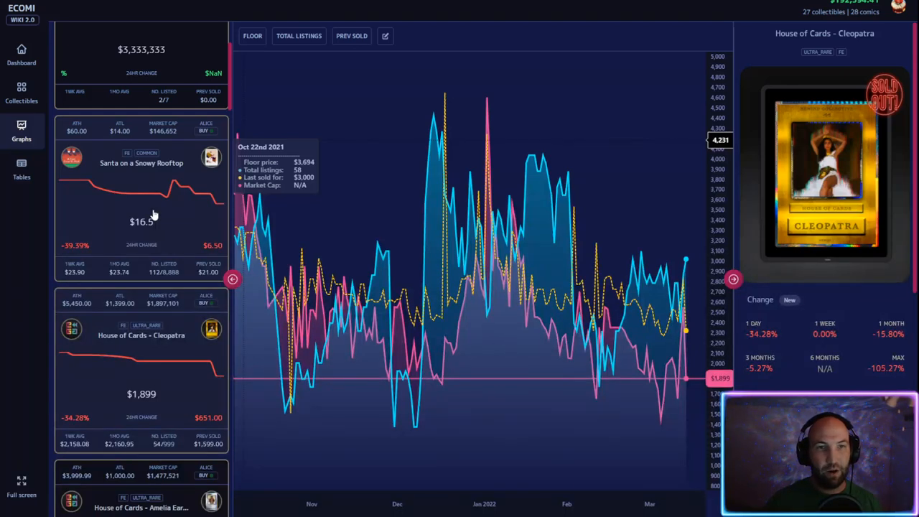
{"action": "scroll", "scroll_direction": "down", "scroll_amount": 3}
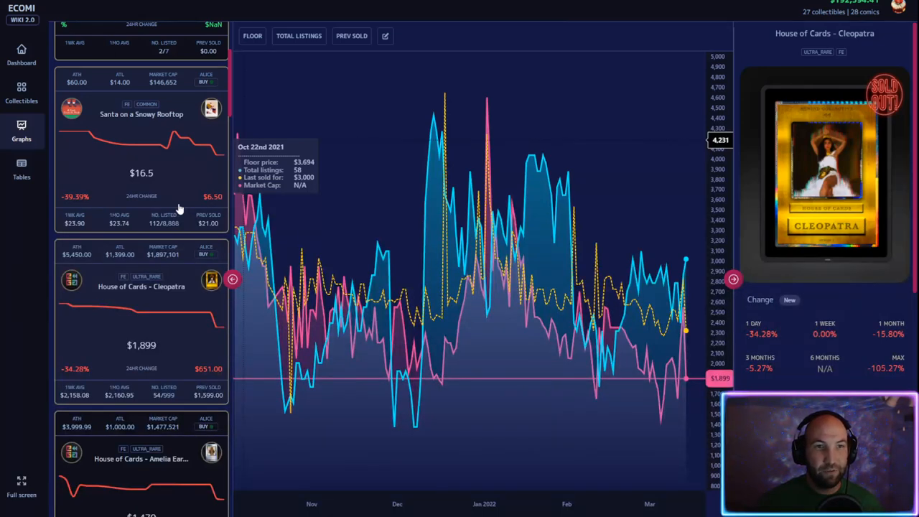
{"action": "mouse_move", "coordinate": [184, 163]}
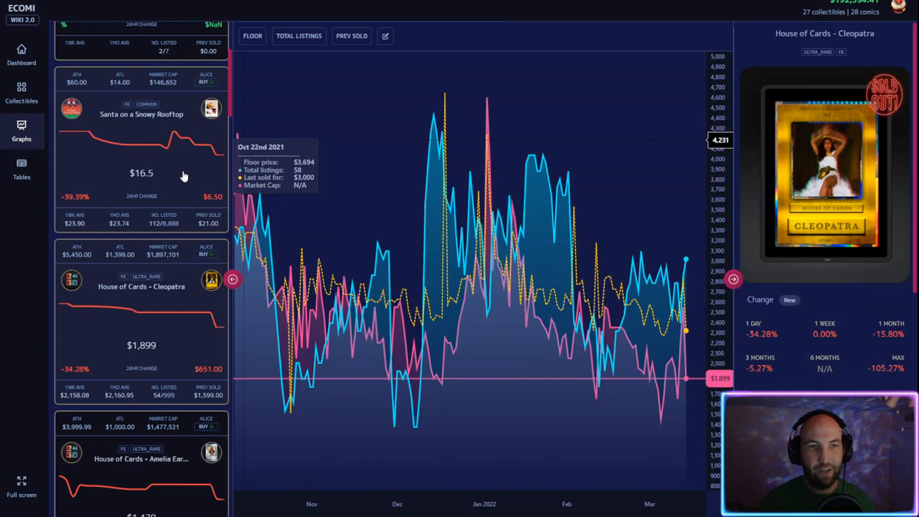
{"action": "mouse_move", "coordinate": [183, 187]}
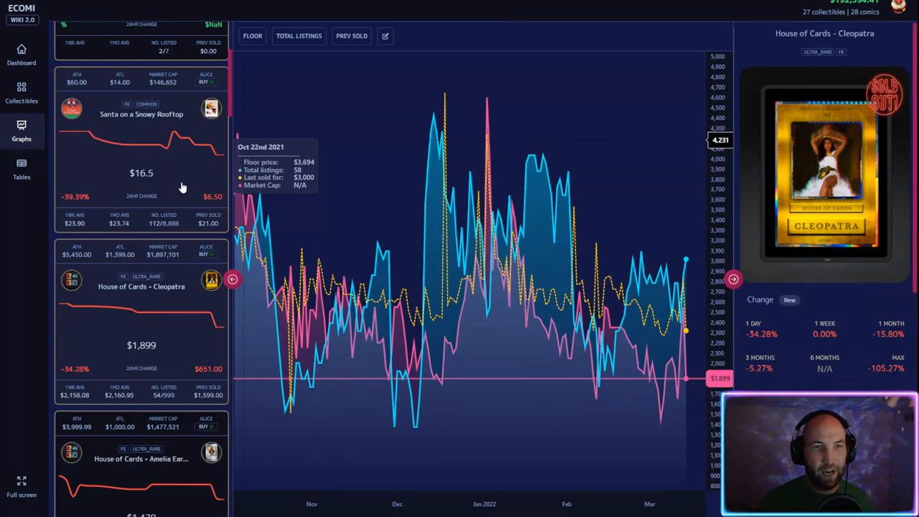
{"action": "scroll", "scroll_direction": "down", "scroll_amount": 3}
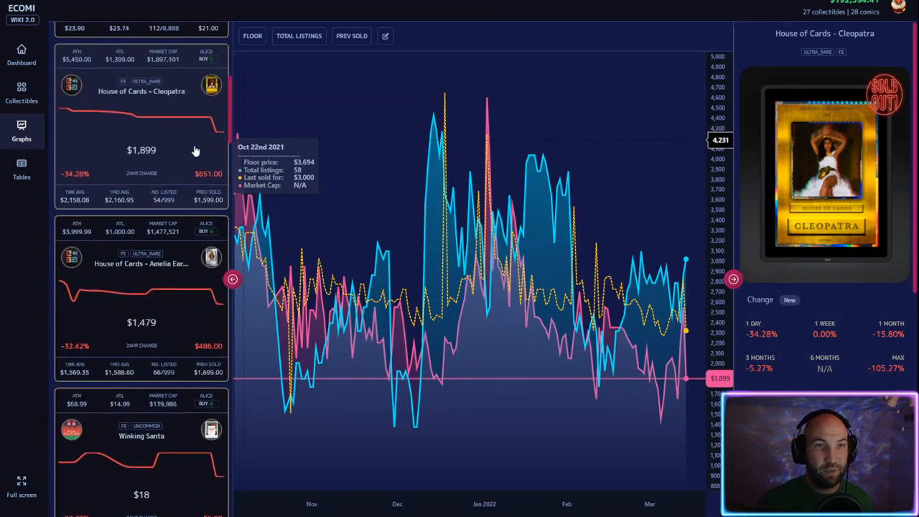
{"action": "scroll", "scroll_direction": "down", "scroll_amount": 3}
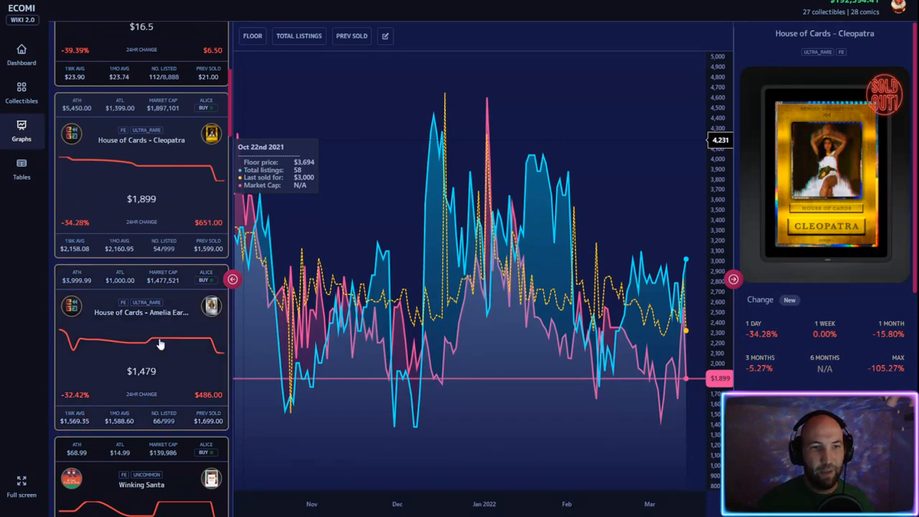
{"action": "mouse_move", "coordinate": [684, 350]}
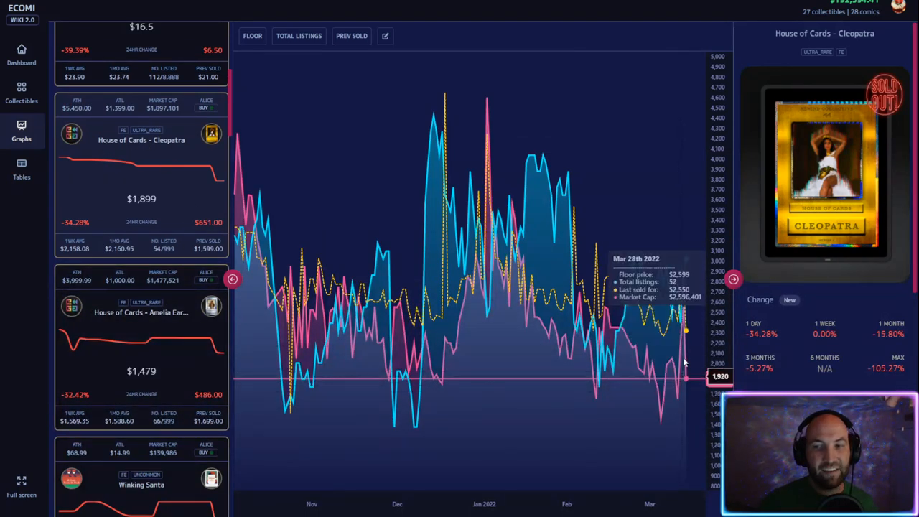
{"action": "mouse_move", "coordinate": [589, 330]}
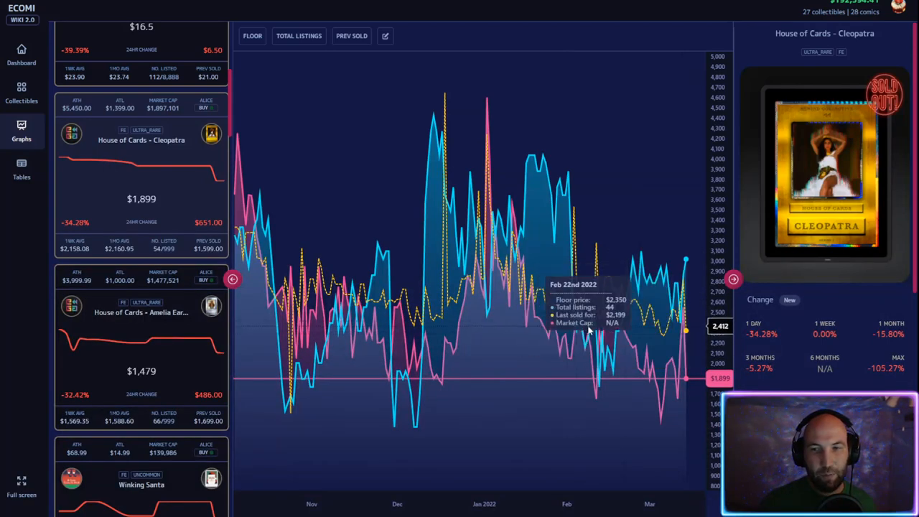
{"action": "mouse_move", "coordinate": [603, 309]}
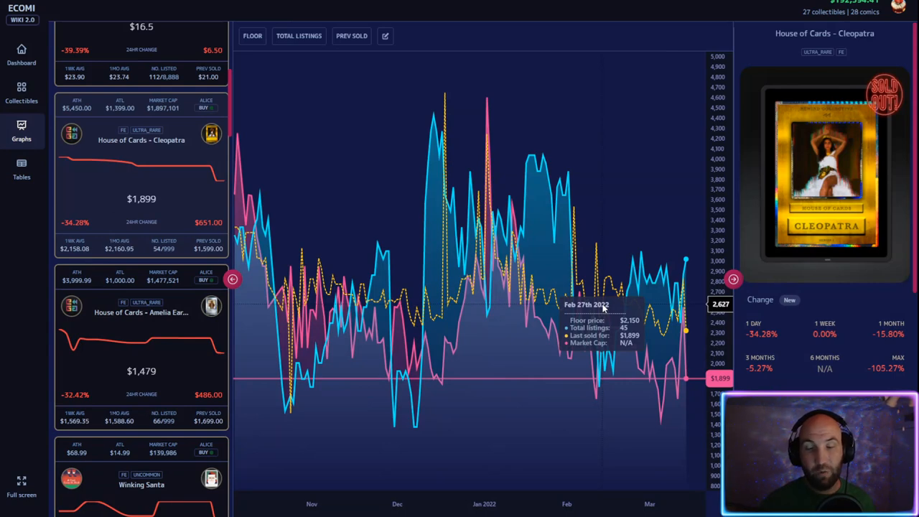
{"action": "mouse_move", "coordinate": [684, 324]}
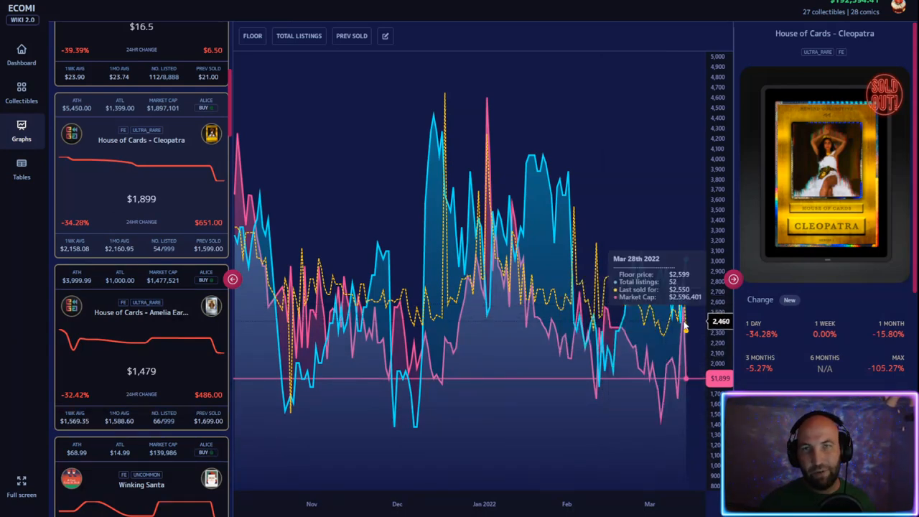
{"action": "mouse_move", "coordinate": [685, 312]}
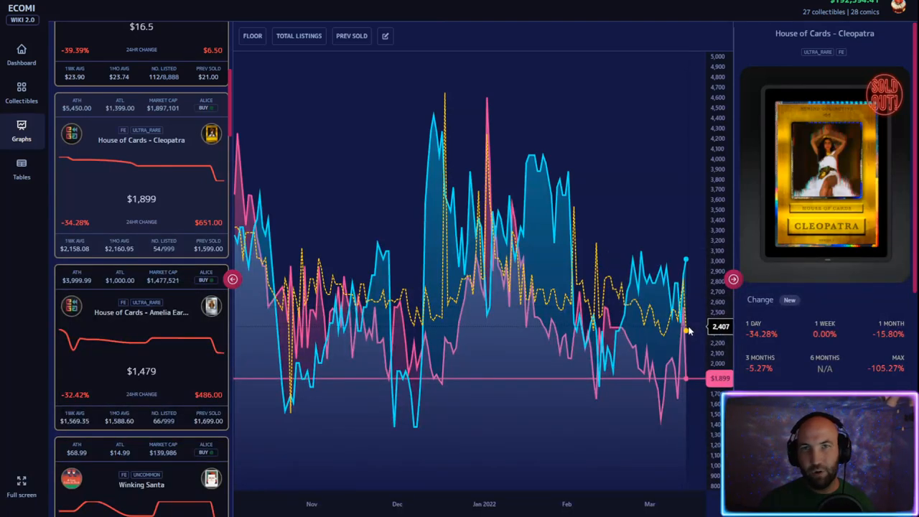
{"action": "mouse_move", "coordinate": [686, 331]}
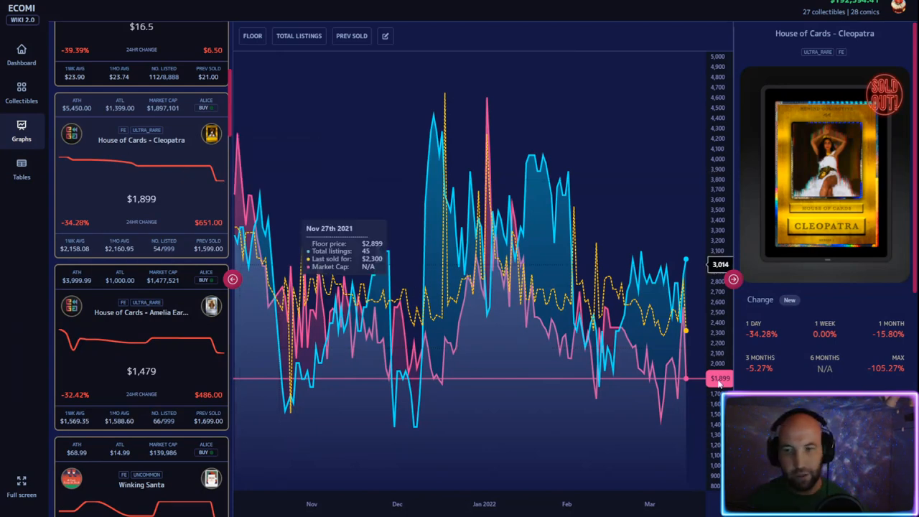
{"action": "mouse_move", "coordinate": [682, 319]}
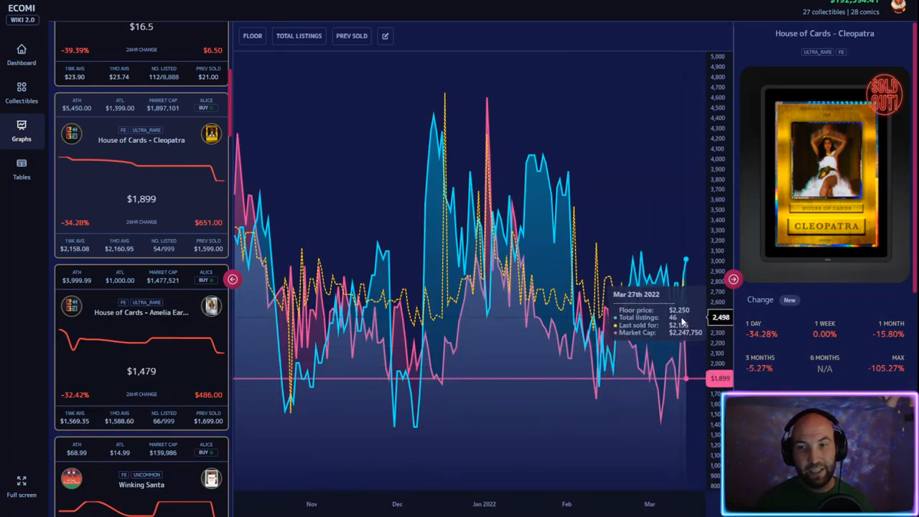
{"action": "mouse_move", "coordinate": [687, 323]}
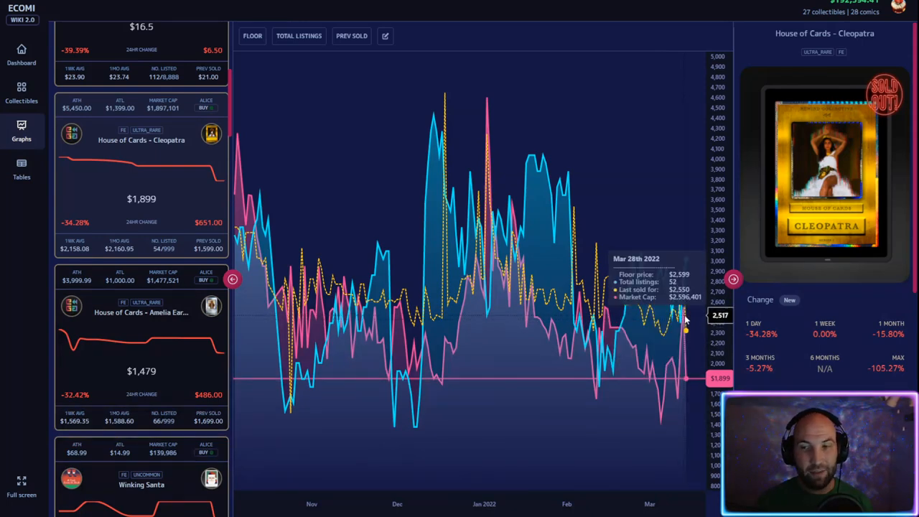
Step: Browse the other collectibles' price cards, ending at the NTTD Movie Ticket at $3,333,333
{"action": "scroll", "scroll_direction": "down", "scroll_amount": 3}
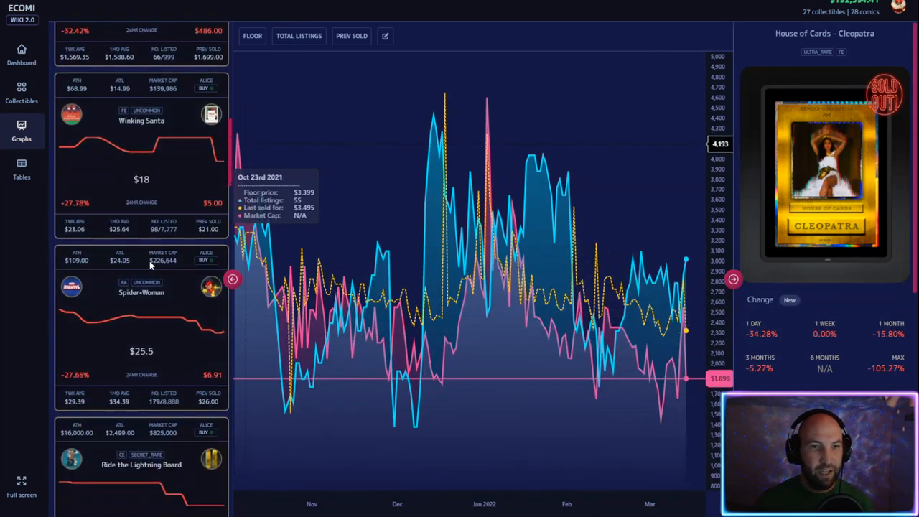
{"action": "scroll", "scroll_direction": "down", "scroll_amount": 3}
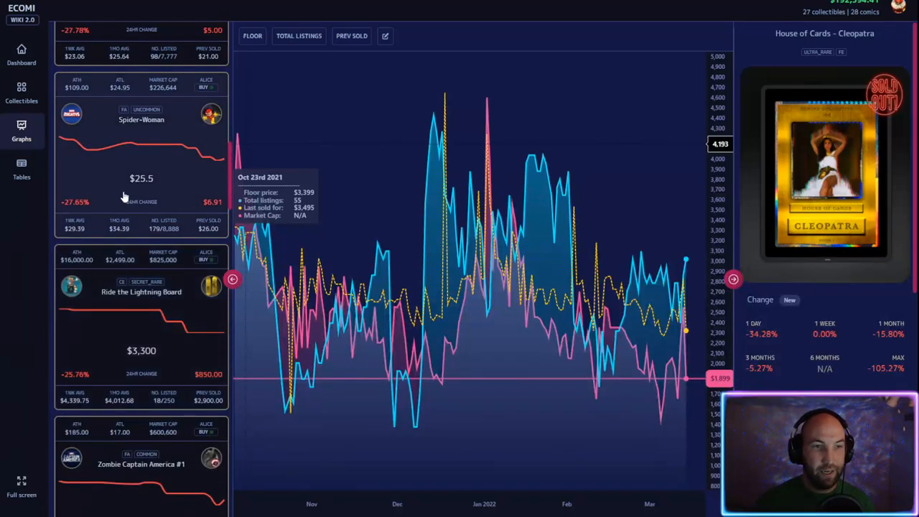
{"action": "scroll", "scroll_direction": "down", "scroll_amount": 3}
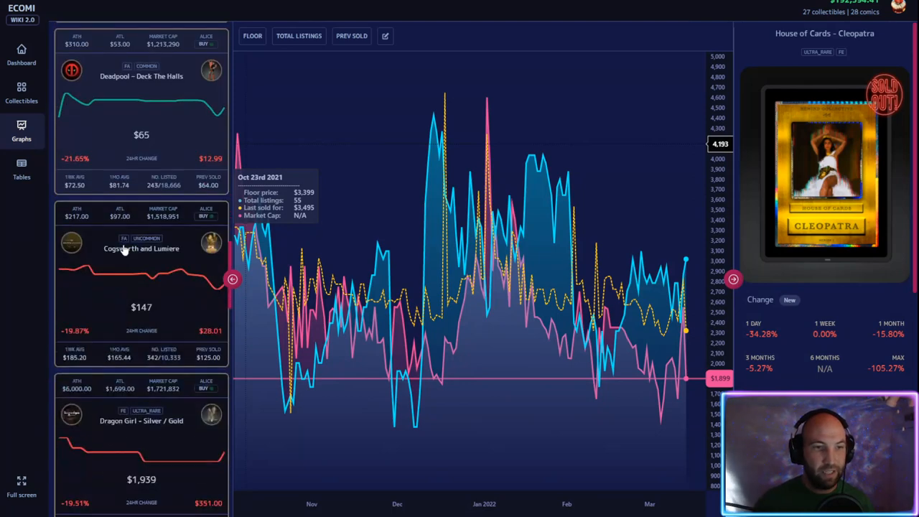
{"action": "scroll", "scroll_direction": "down", "scroll_amount": 3}
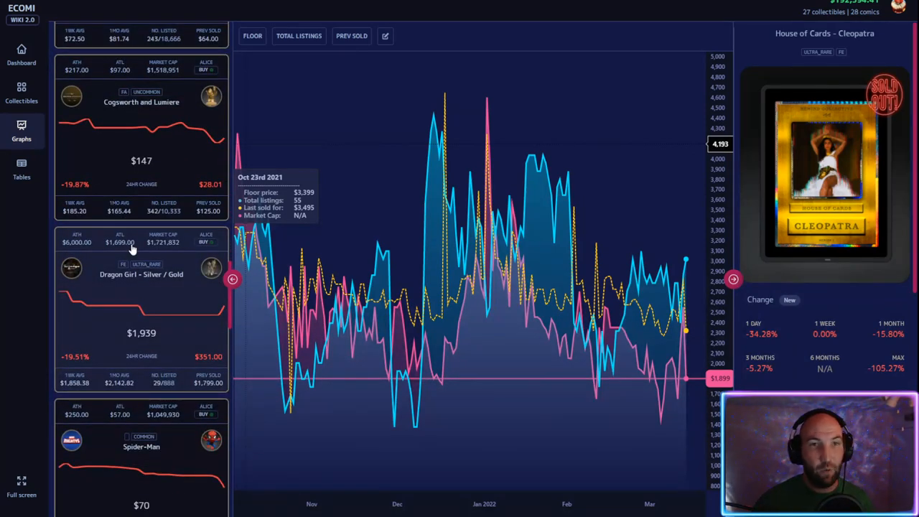
{"action": "scroll", "scroll_direction": "down", "scroll_amount": 3}
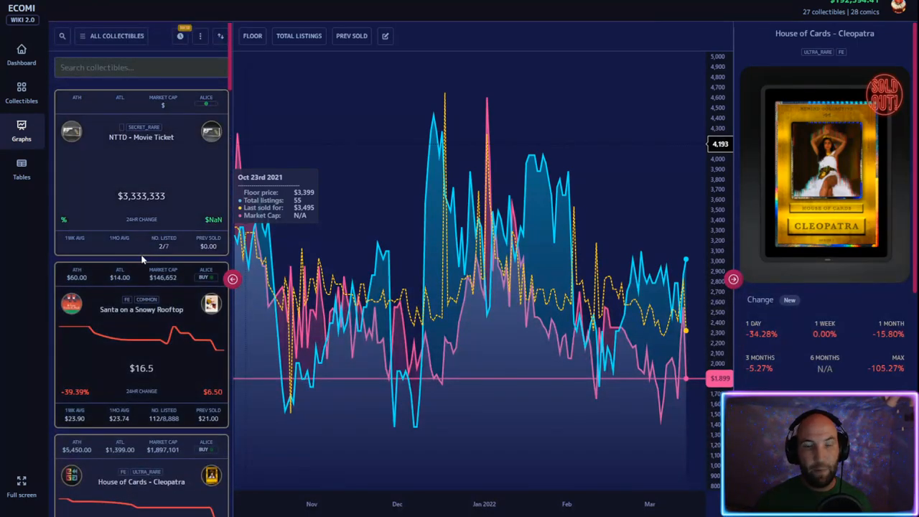
{"action": "mouse_move", "coordinate": [284, 153]}
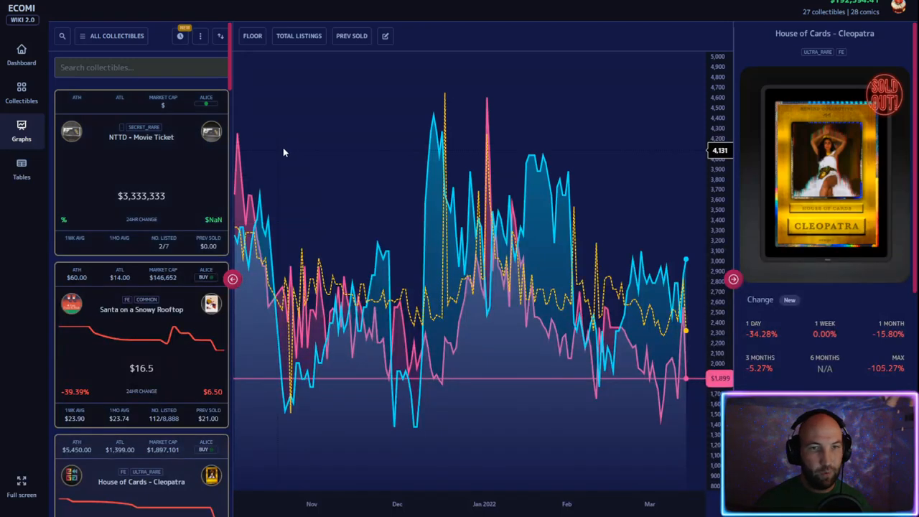
{"action": "mouse_move", "coordinate": [348, 115]}
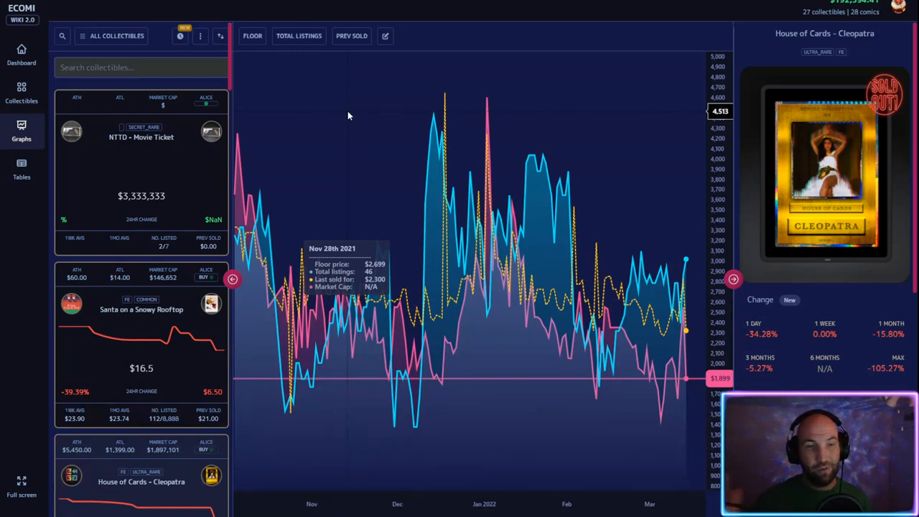
{"action": "mouse_move", "coordinate": [363, 112]}
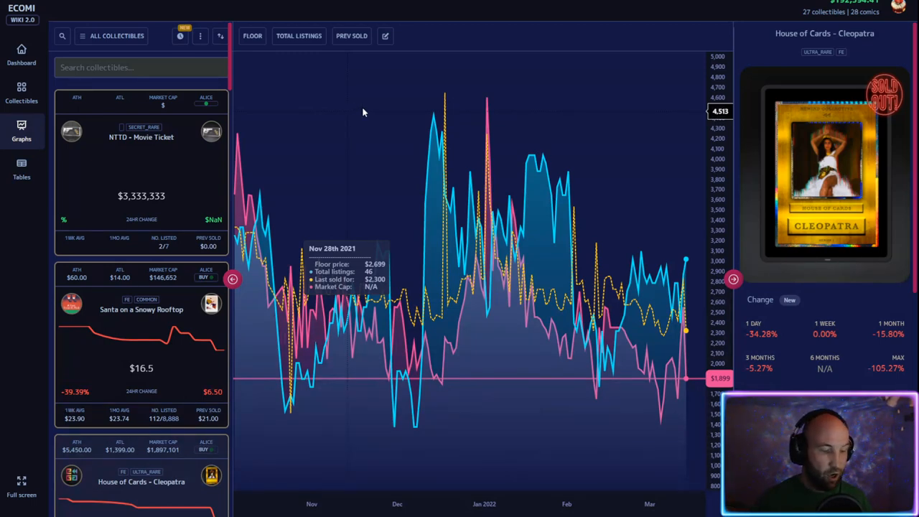
{"action": "mouse_move", "coordinate": [404, 101]}
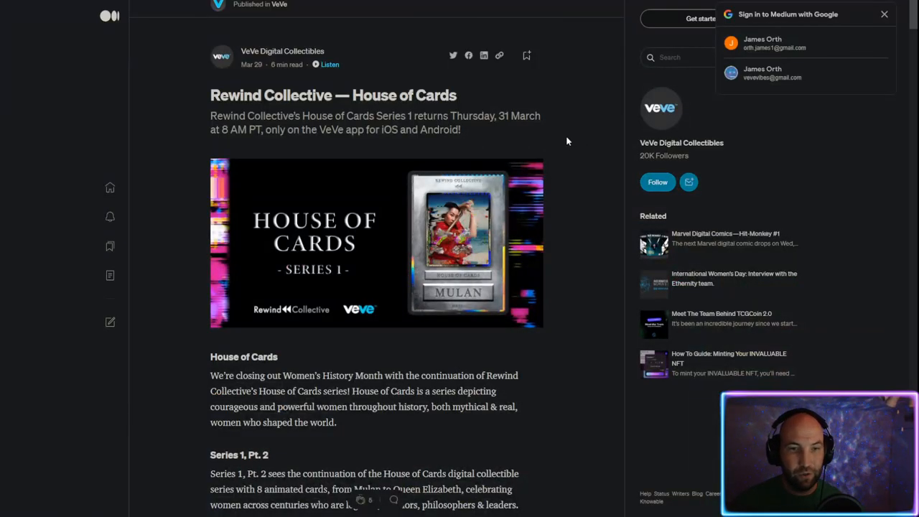
Step: Scroll to the Series 1, Pt. 2 paragraph and briefly highlight the name Queen Elizabeth
{"action": "scroll", "scroll_direction": "down", "scroll_amount": 3}
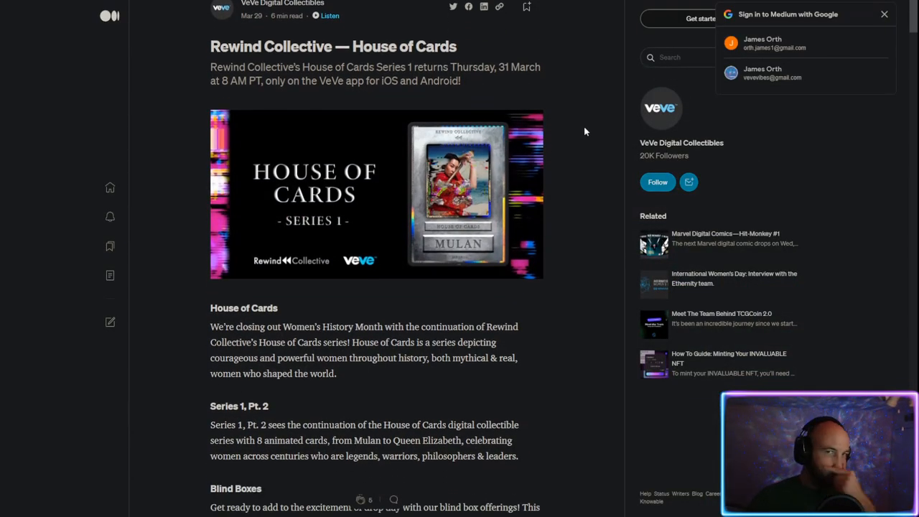
{"action": "scroll", "scroll_direction": "down", "scroll_amount": 3}
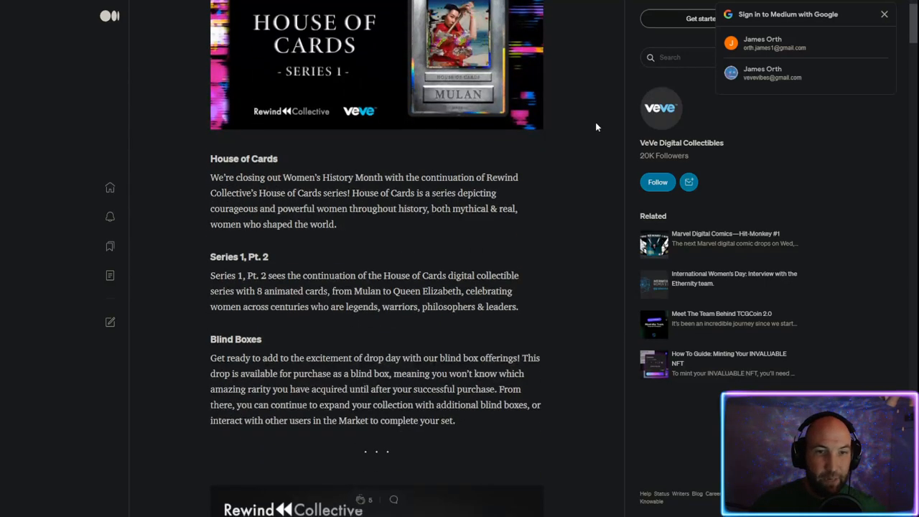
{"action": "scroll", "scroll_direction": "down", "scroll_amount": 3}
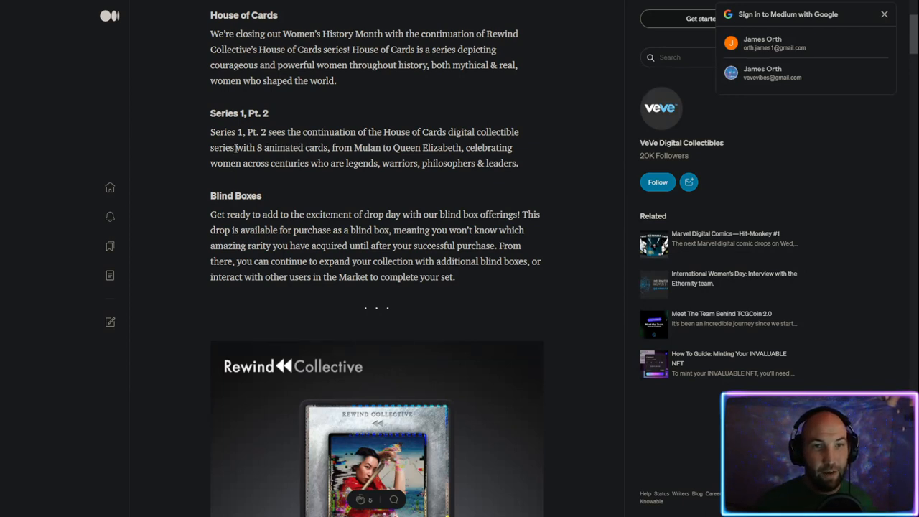
{"action": "double_click", "coordinate": [292, 147]}
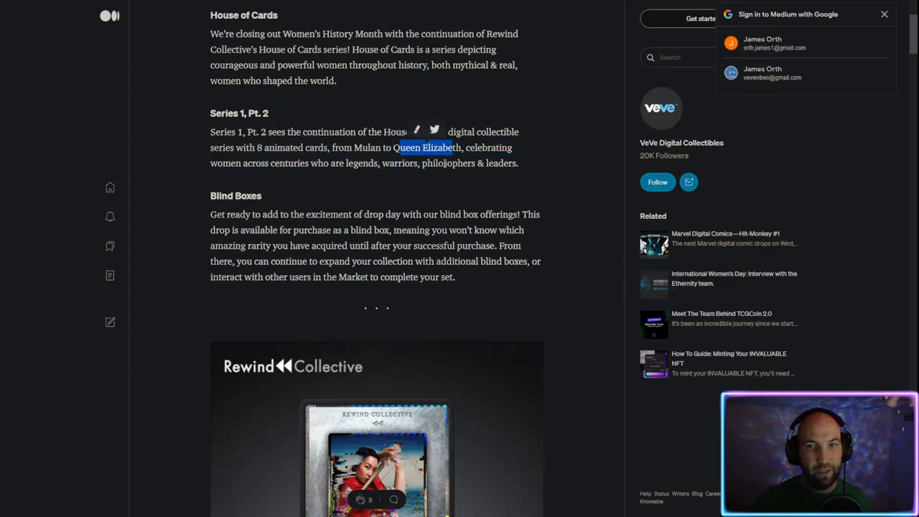
{"action": "left_click", "coordinate": [433, 174]}
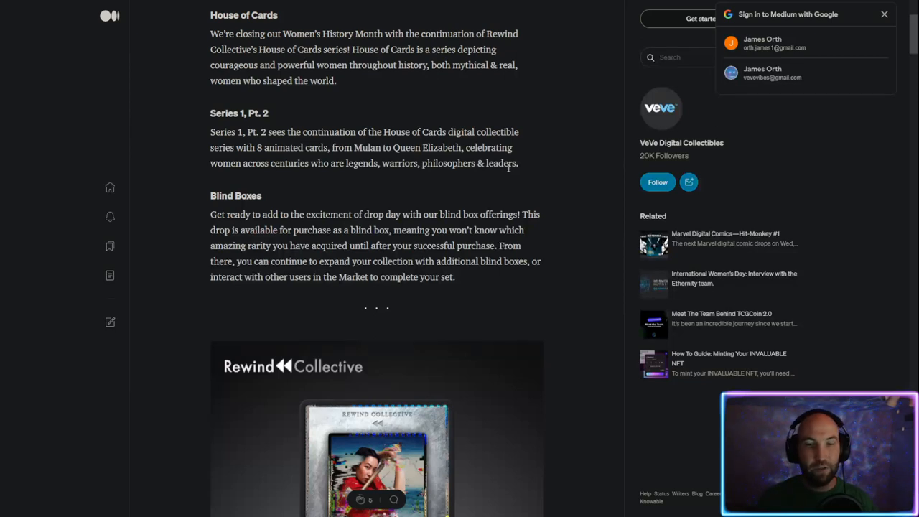
Step: Scroll to Mulan's card and drop details: 31 March 2022, 90.00, 999 editions
{"action": "scroll", "scroll_direction": "down", "scroll_amount": 3}
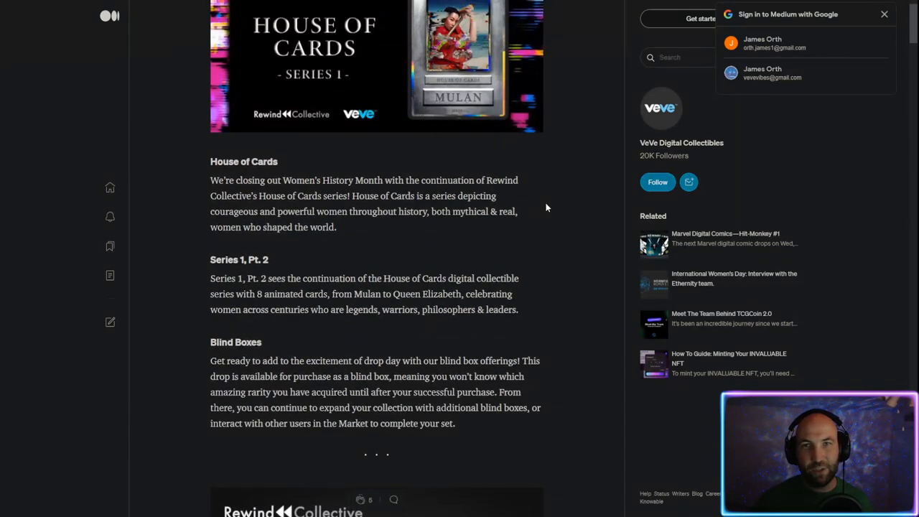
{"action": "mouse_move", "coordinate": [542, 213]}
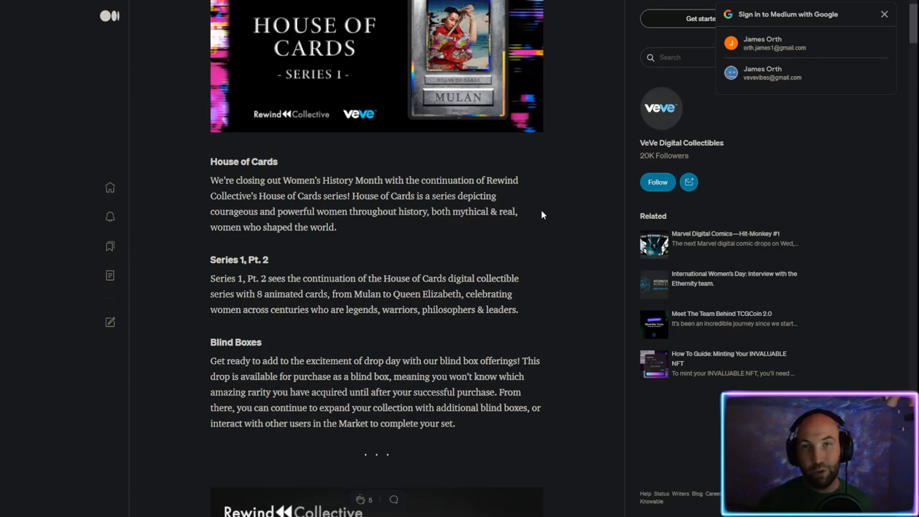
{"action": "scroll", "scroll_direction": "down", "scroll_amount": 3}
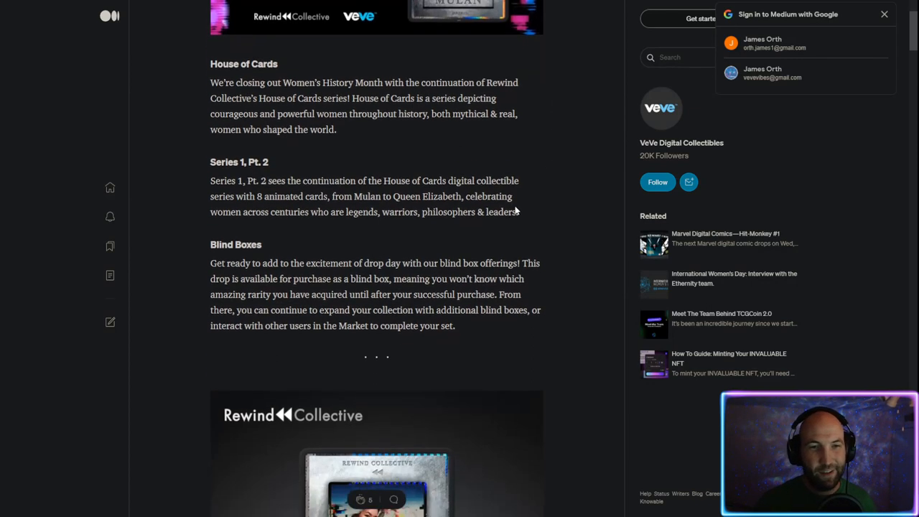
{"action": "mouse_move", "coordinate": [373, 206]}
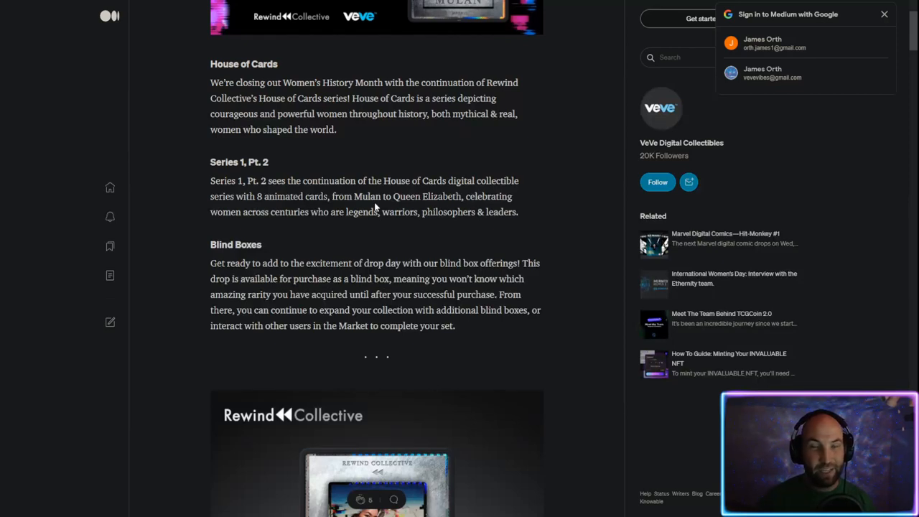
{"action": "scroll", "scroll_direction": "down", "scroll_amount": 3}
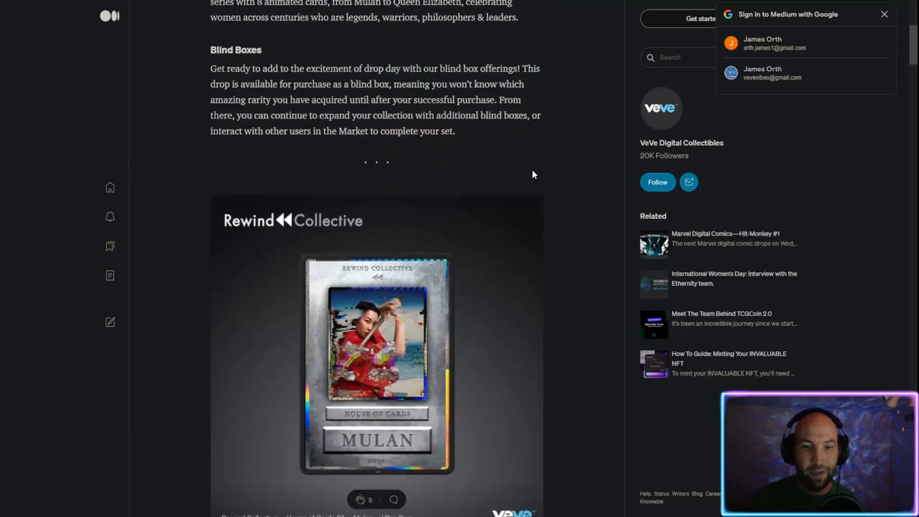
{"action": "scroll", "scroll_direction": "down", "scroll_amount": 3}
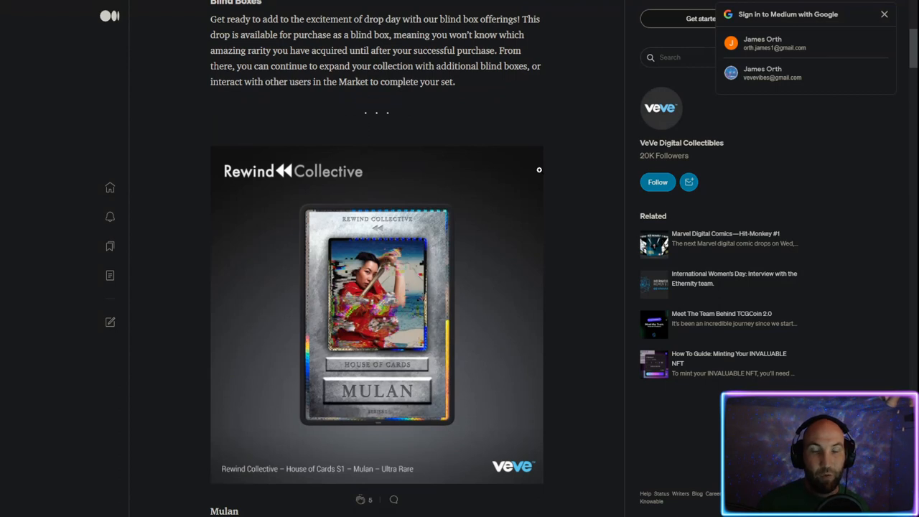
{"action": "scroll", "scroll_direction": "down", "scroll_amount": 3}
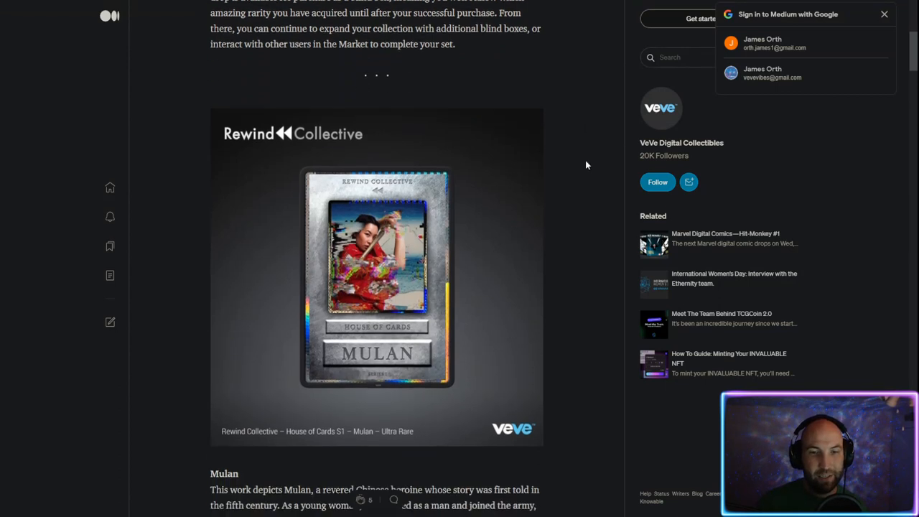
{"action": "scroll", "scroll_direction": "down", "scroll_amount": 3}
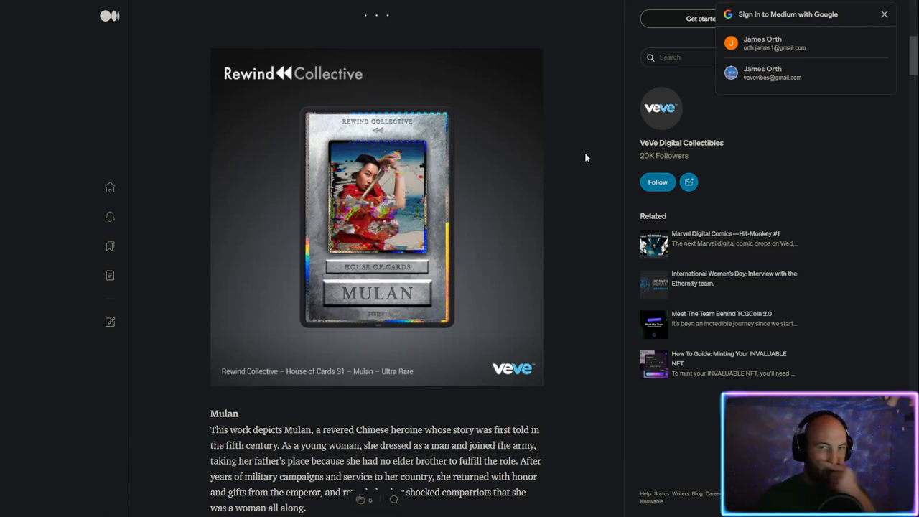
{"action": "mouse_move", "coordinate": [573, 175]}
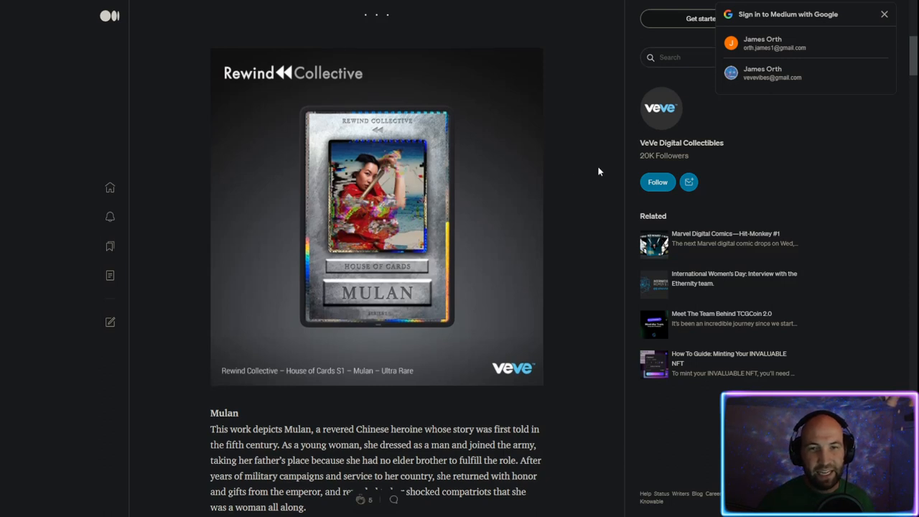
{"action": "scroll", "scroll_direction": "down", "scroll_amount": 3}
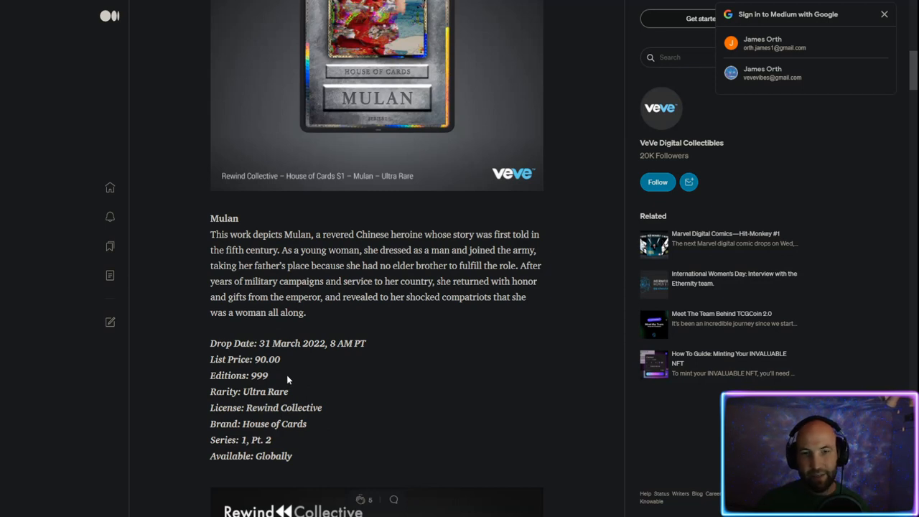
{"action": "mouse_move", "coordinate": [353, 382]}
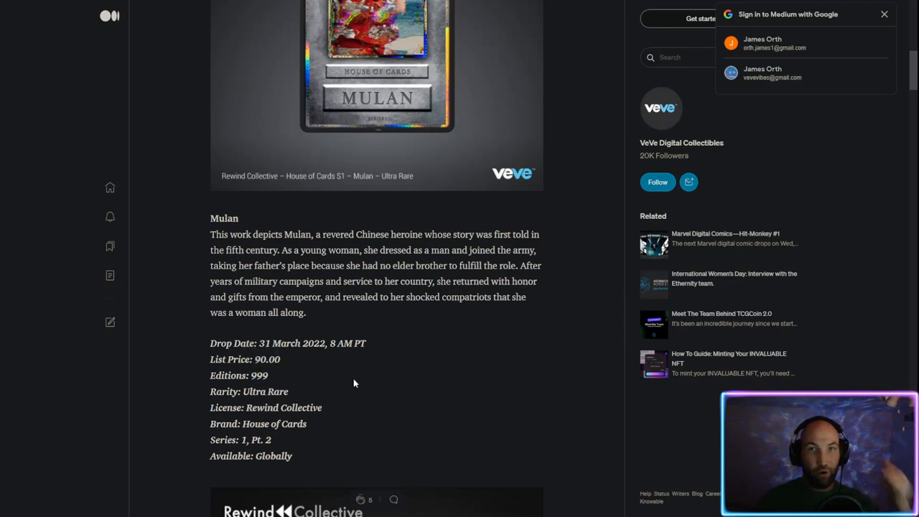
{"action": "mouse_move", "coordinate": [296, 389]}
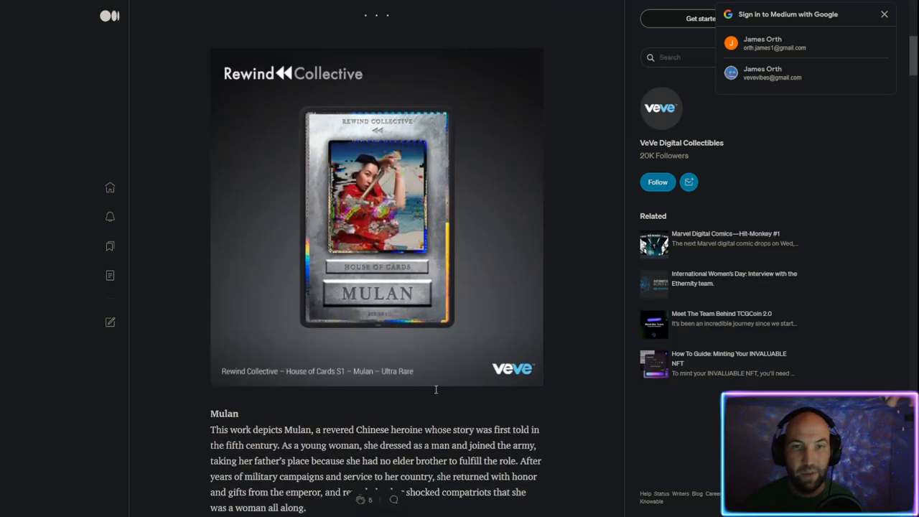
{"action": "scroll", "scroll_direction": "down", "scroll_amount": 3}
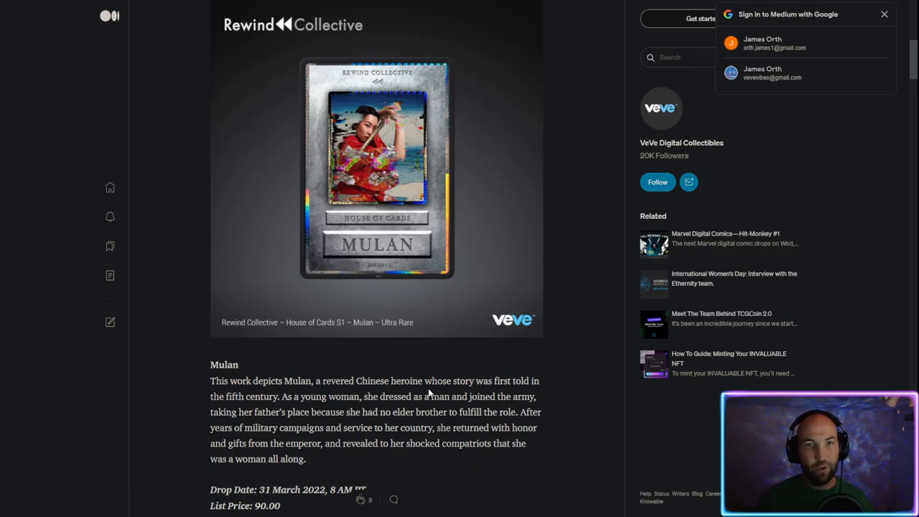
{"action": "mouse_move", "coordinate": [503, 240]}
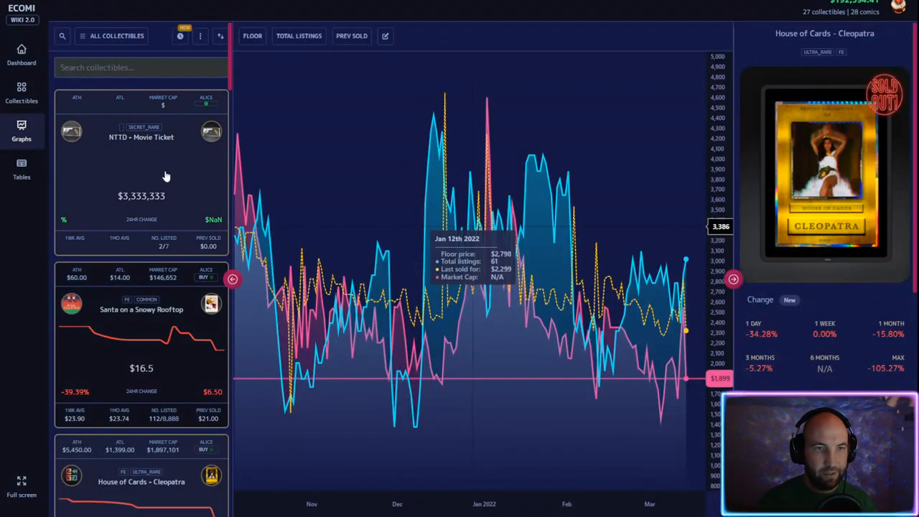
Step: Scroll ECOMI Wiki's list showing Cleopatra at $1,899 and Amelia Earhart at $1,479
{"action": "scroll", "scroll_direction": "down", "scroll_amount": 3}
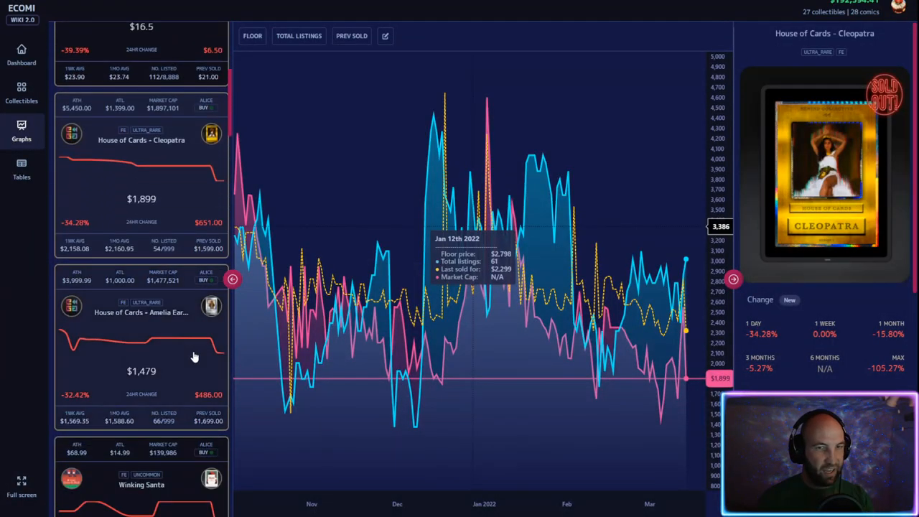
{"action": "mouse_move", "coordinate": [169, 374]}
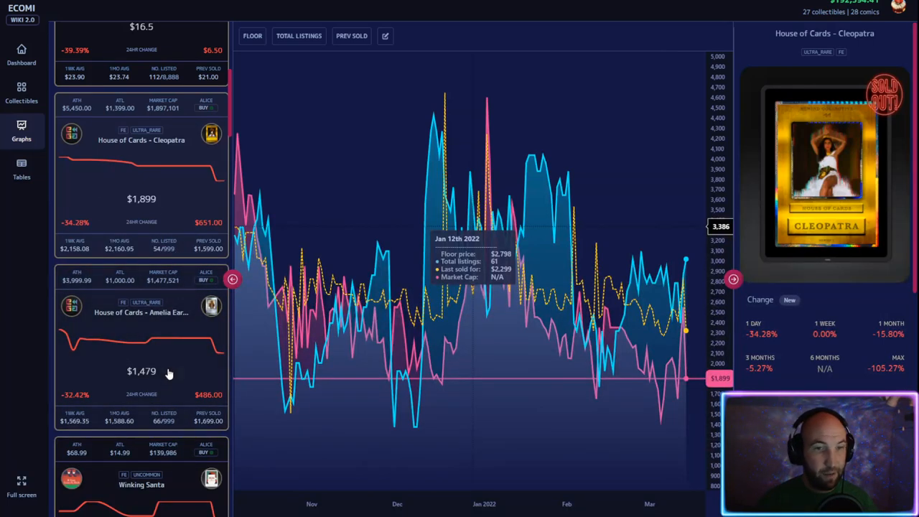
{"action": "mouse_move", "coordinate": [176, 307]}
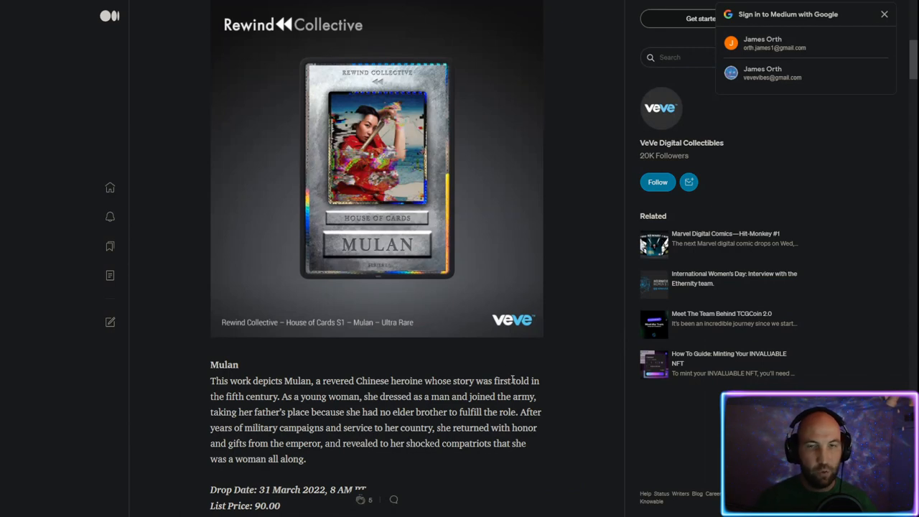
Step: Scroll past Mulan and Joan of Arc to Frida Kahlo's description and drop details
{"action": "scroll", "scroll_direction": "down", "scroll_amount": 3}
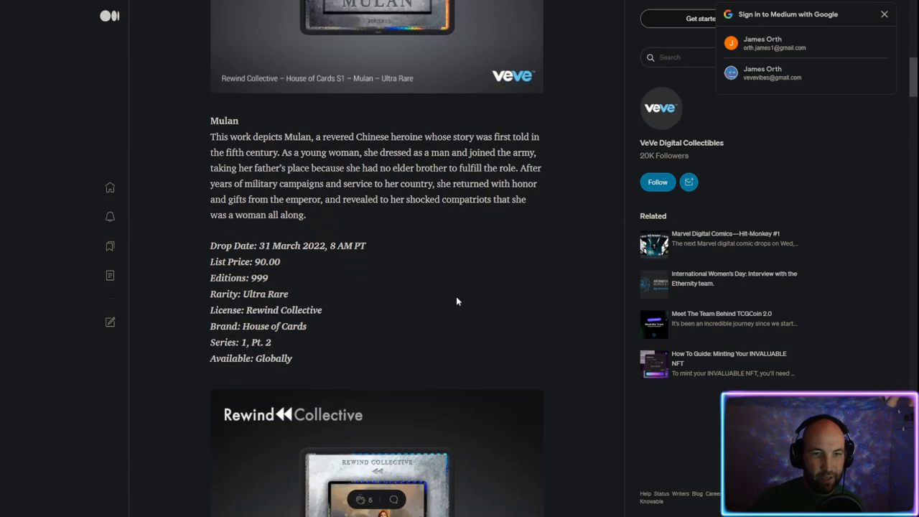
{"action": "scroll", "scroll_direction": "down", "scroll_amount": 3}
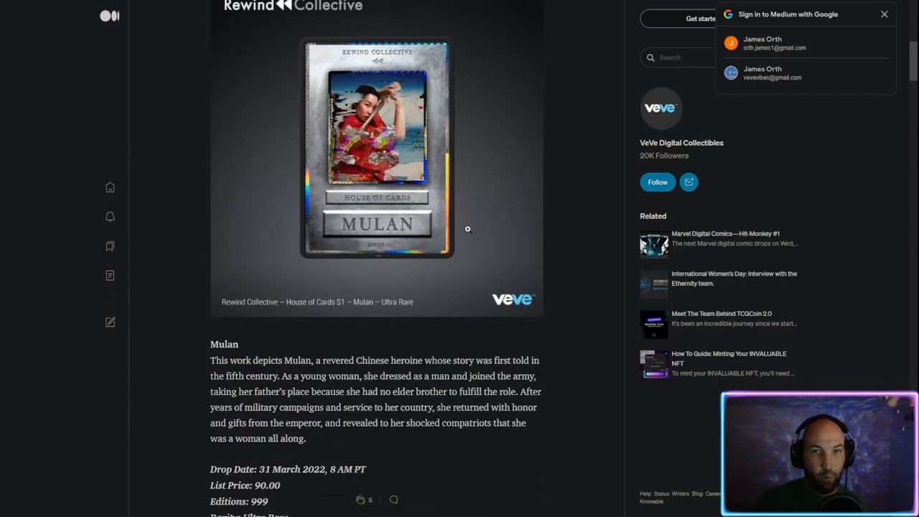
{"action": "scroll", "scroll_direction": "down", "scroll_amount": 3}
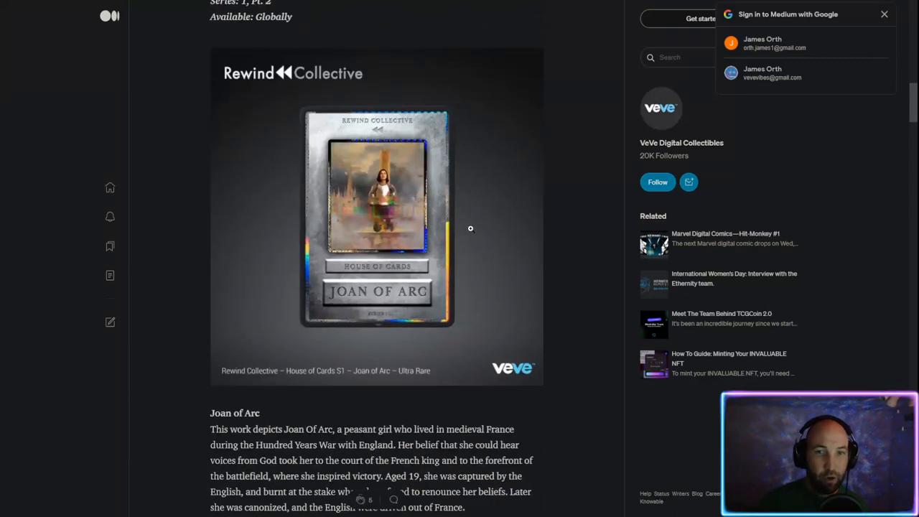
{"action": "scroll", "scroll_direction": "down", "scroll_amount": 3}
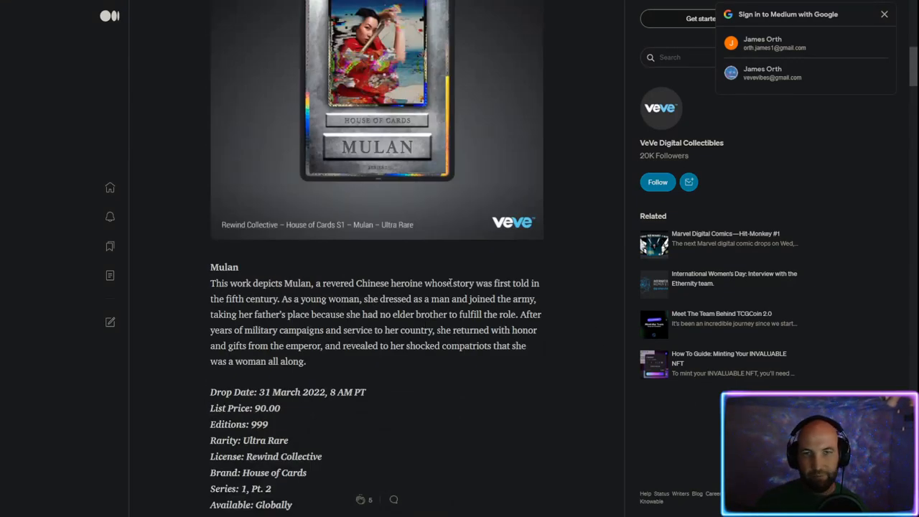
{"action": "scroll", "scroll_direction": "down", "scroll_amount": 3}
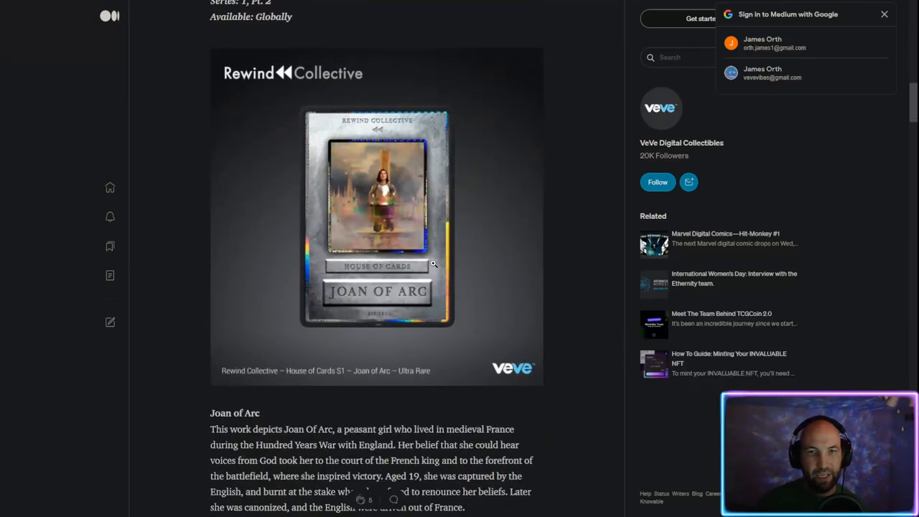
{"action": "scroll", "scroll_direction": "down", "scroll_amount": 3}
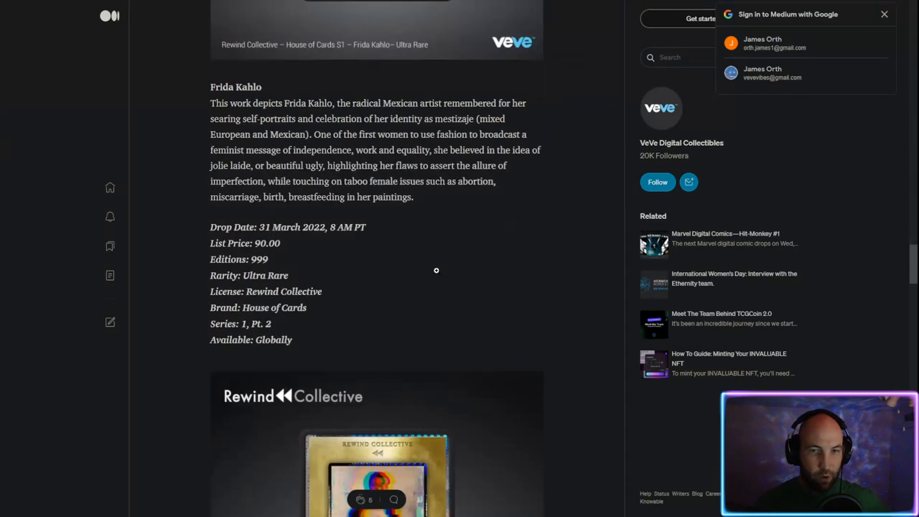
Step: Scroll through the Joan of Arc and Queen Elizabeth I card entries
{"action": "scroll", "scroll_direction": "down", "scroll_amount": 3}
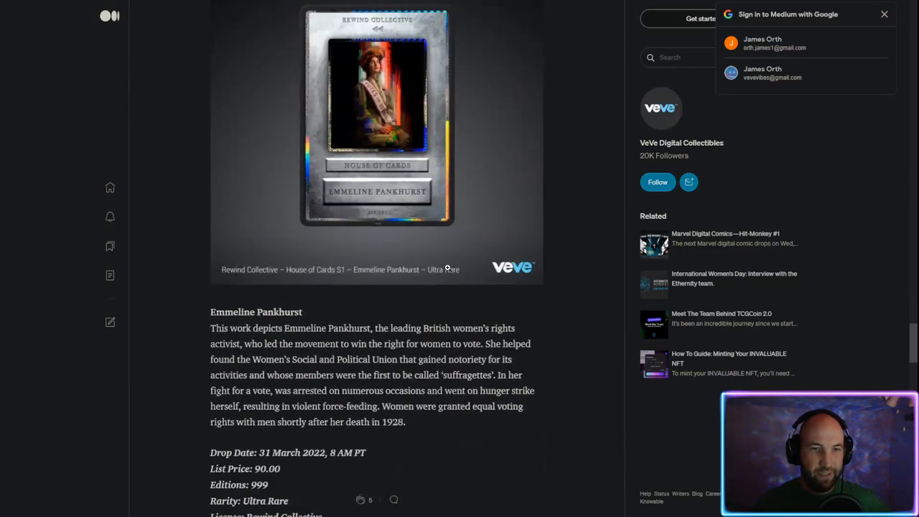
{"action": "scroll", "scroll_direction": "down", "scroll_amount": 3}
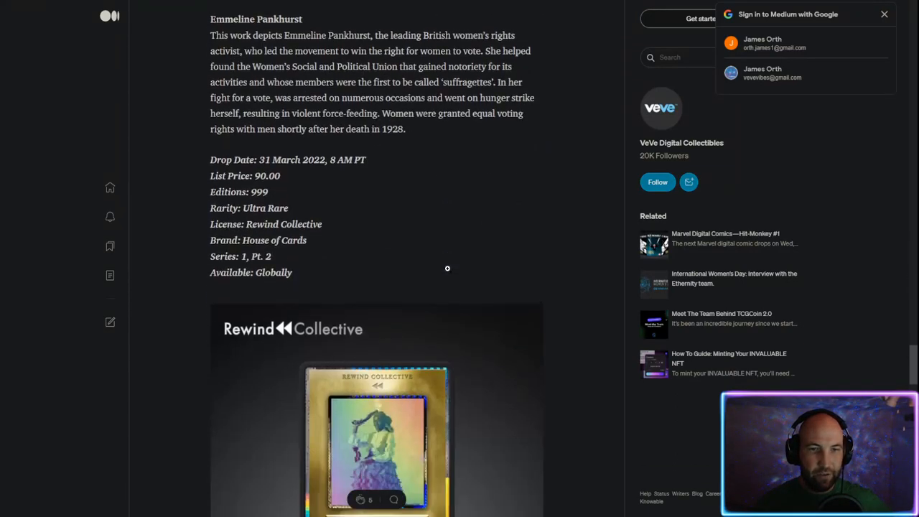
{"action": "scroll", "scroll_direction": "down", "scroll_amount": 3}
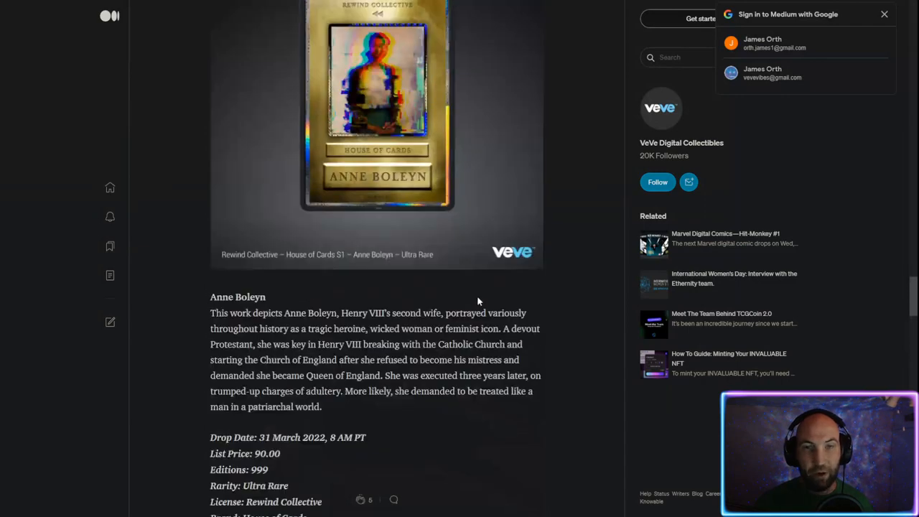
{"action": "scroll", "scroll_direction": "down", "scroll_amount": 3}
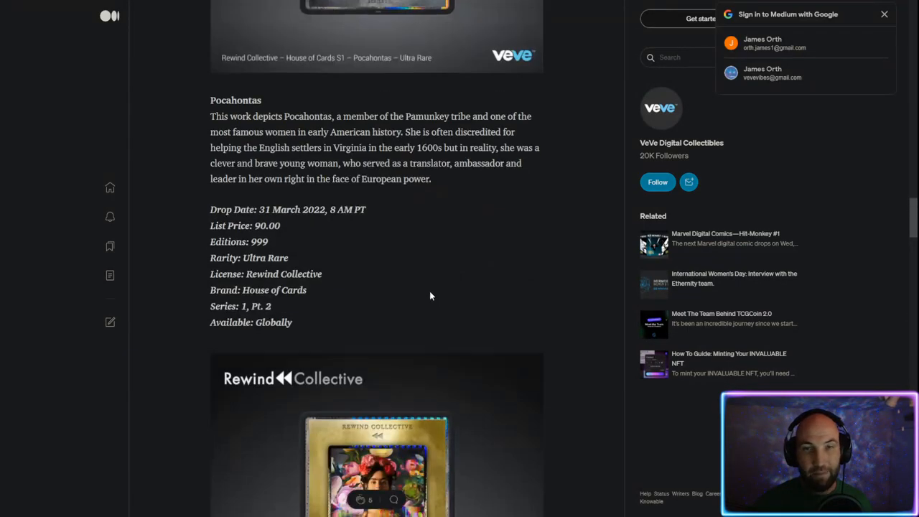
{"action": "scroll", "scroll_direction": "down", "scroll_amount": 3}
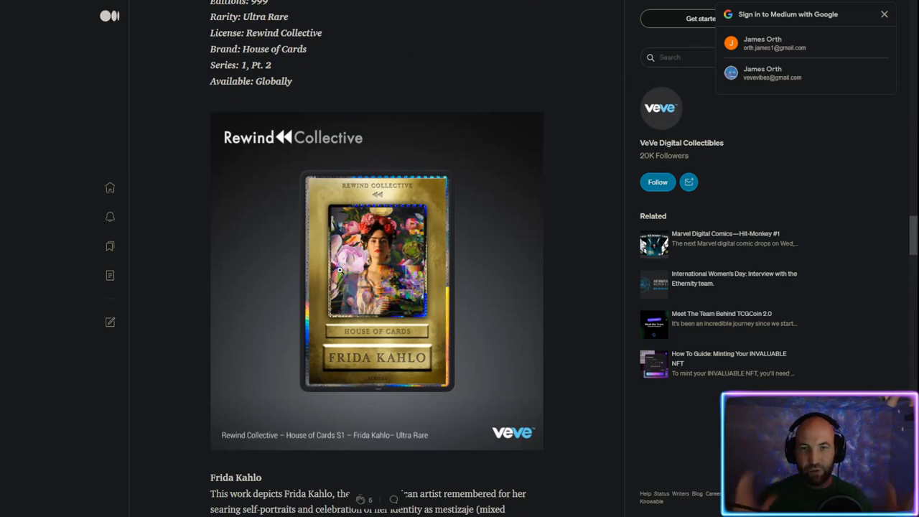
{"action": "mouse_move", "coordinate": [390, 271]}
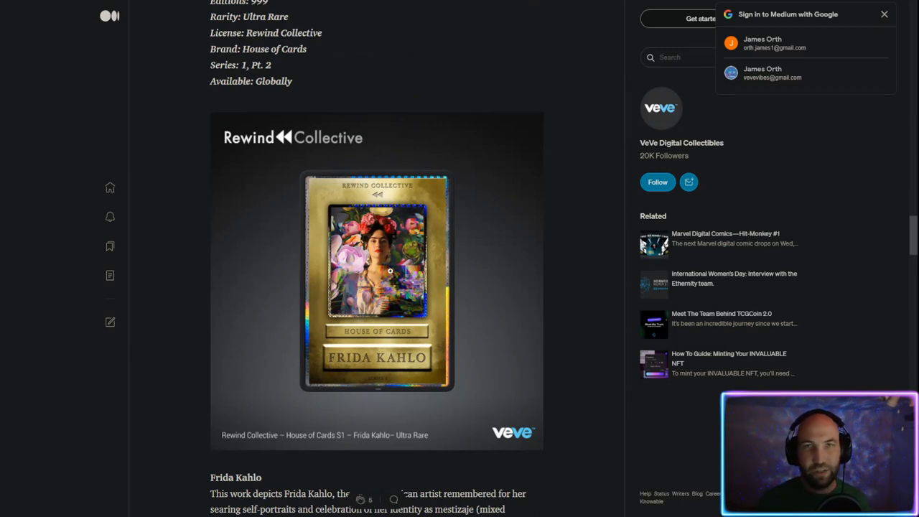
{"action": "mouse_move", "coordinate": [381, 316]}
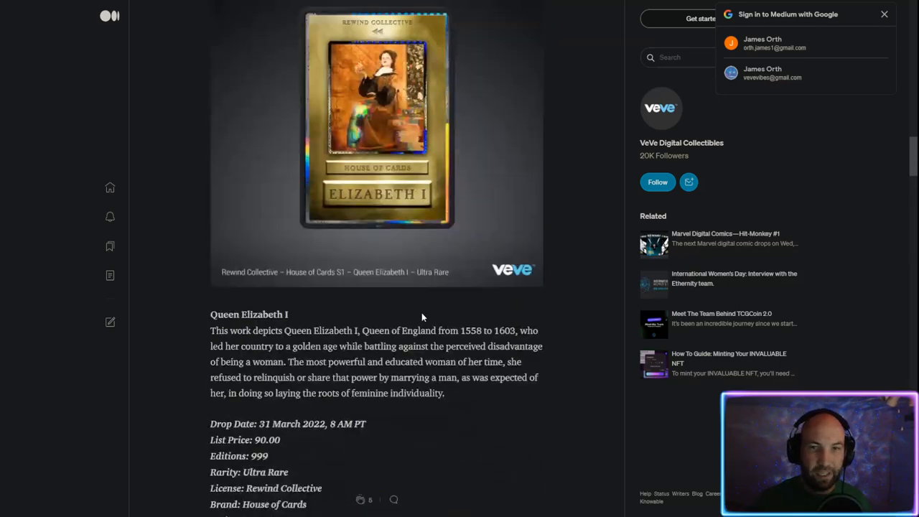
{"action": "scroll", "scroll_direction": "down", "scroll_amount": 3}
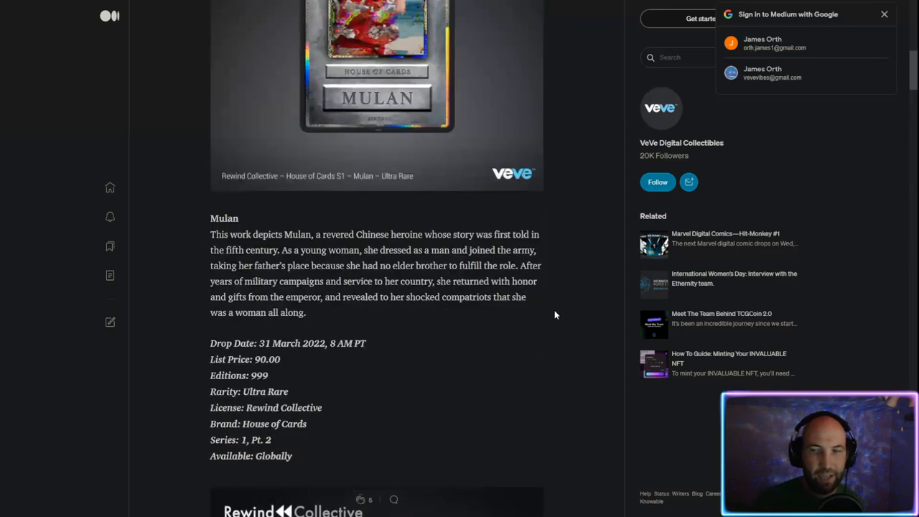
{"action": "scroll", "scroll_direction": "down", "scroll_amount": 3}
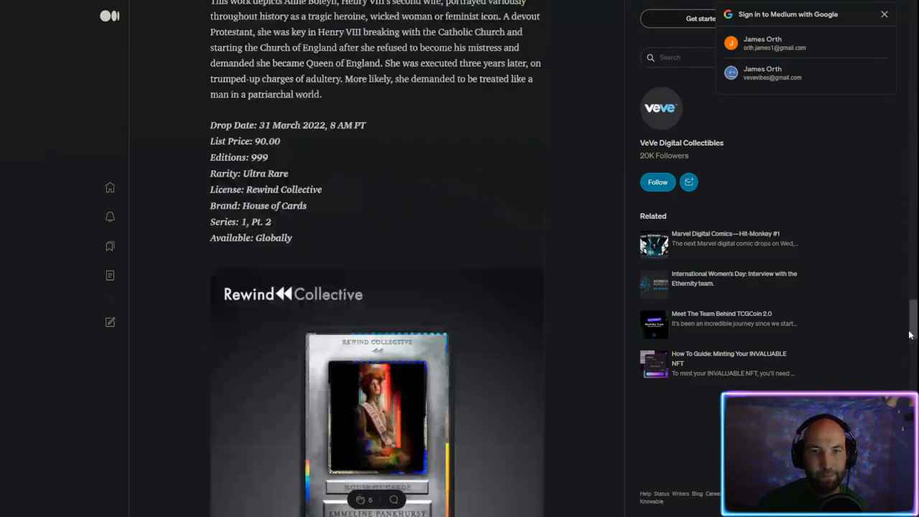
{"action": "scroll", "scroll_direction": "down", "scroll_amount": 3}
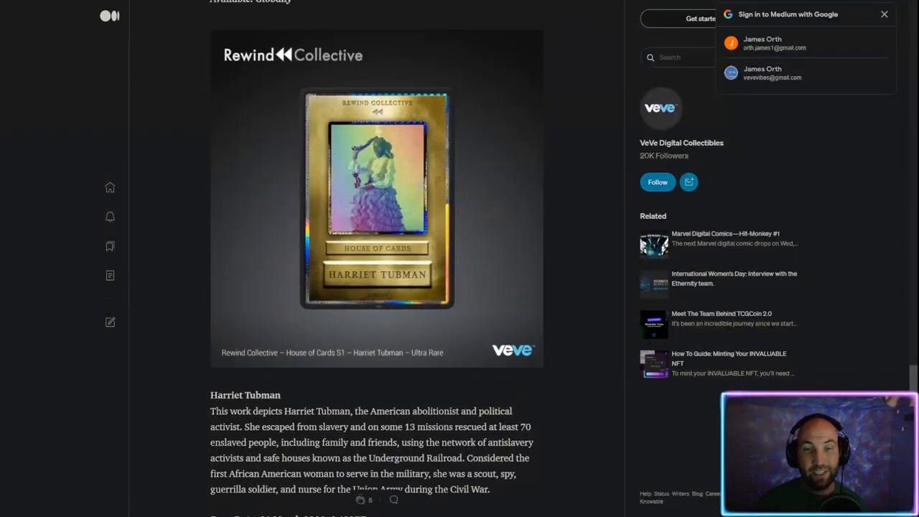
{"action": "scroll", "scroll_direction": "down", "scroll_amount": 3}
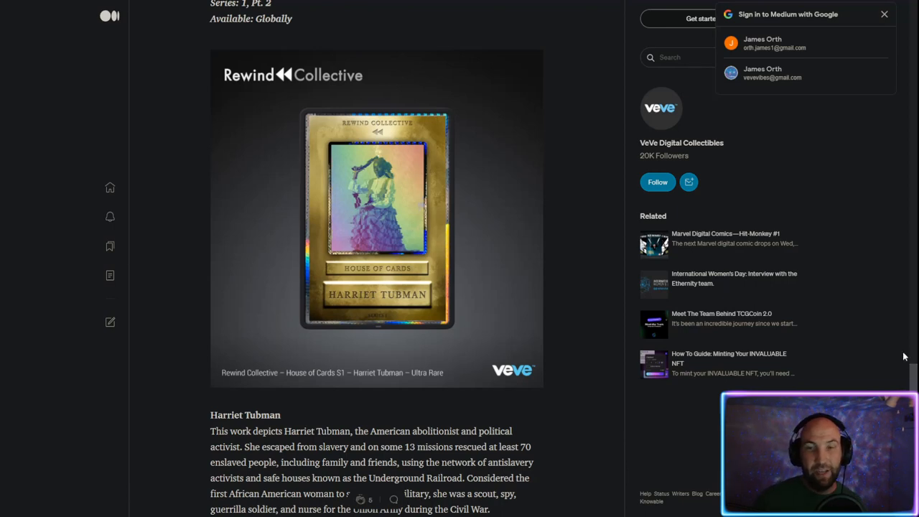
{"action": "mouse_move", "coordinate": [588, 246]}
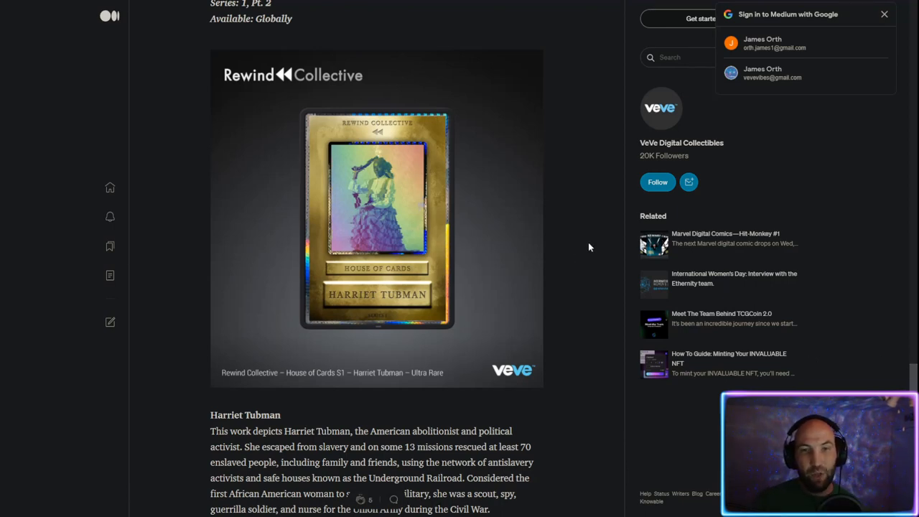
{"action": "scroll", "scroll_direction": "down", "scroll_amount": 3}
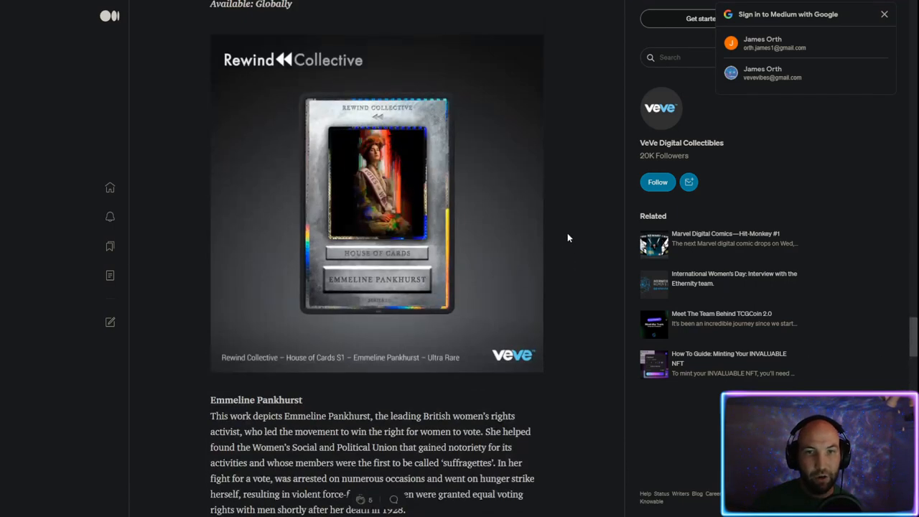
{"action": "scroll", "scroll_direction": "down", "scroll_amount": 3}
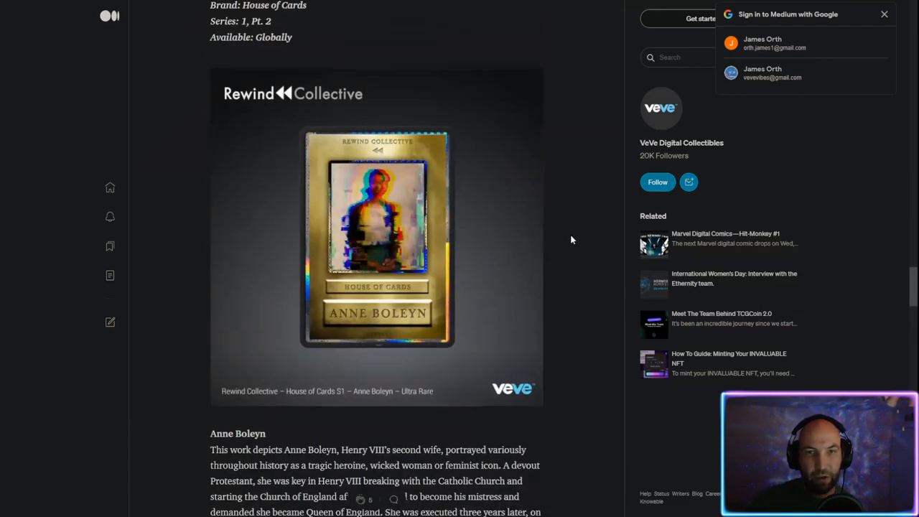
Step: Return to Mulan's card artwork and description
{"action": "scroll", "scroll_direction": "up", "scroll_amount": 3}
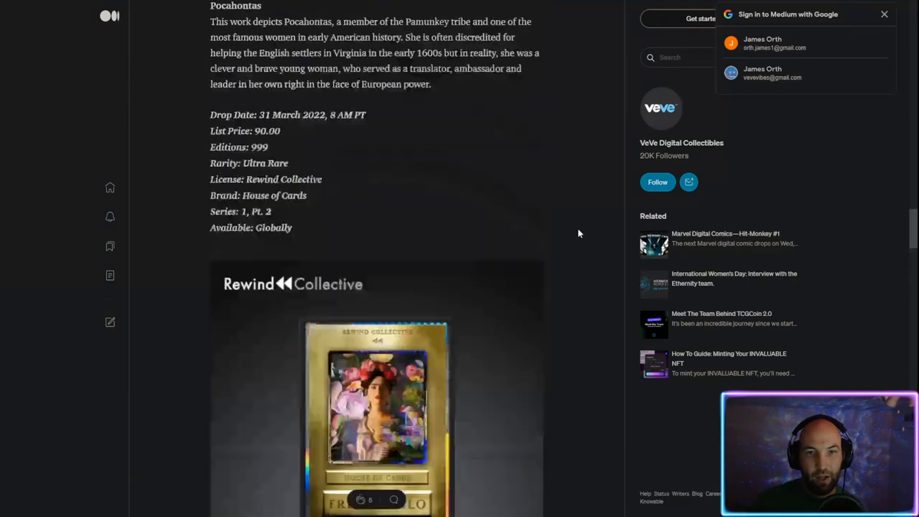
{"action": "scroll", "scroll_direction": "down", "scroll_amount": 3}
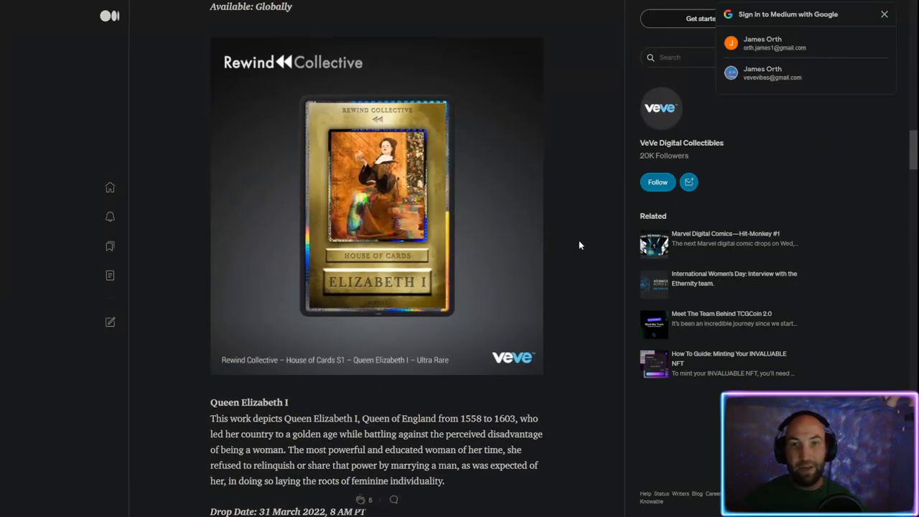
{"action": "scroll", "scroll_direction": "down", "scroll_amount": 3}
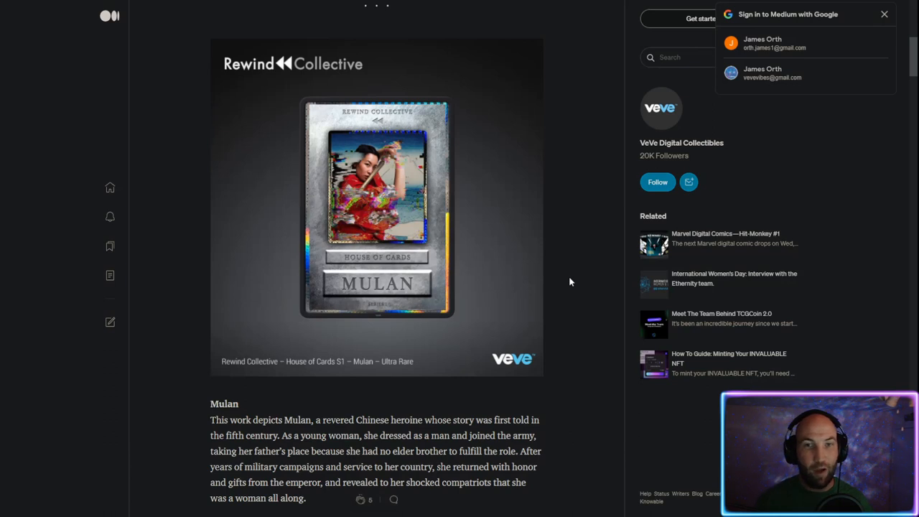
{"action": "mouse_move", "coordinate": [579, 269]}
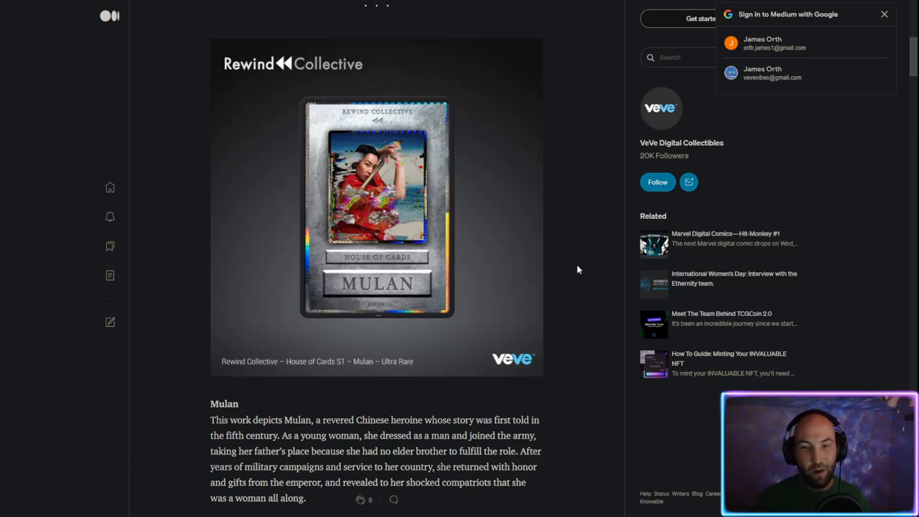
{"action": "scroll", "scroll_direction": "down", "scroll_amount": 3}
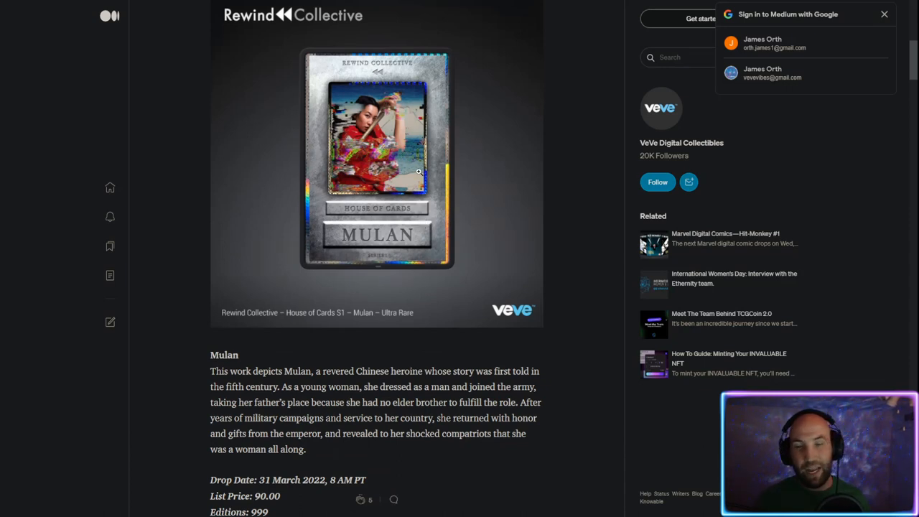
{"action": "scroll", "scroll_direction": "down", "scroll_amount": 3}
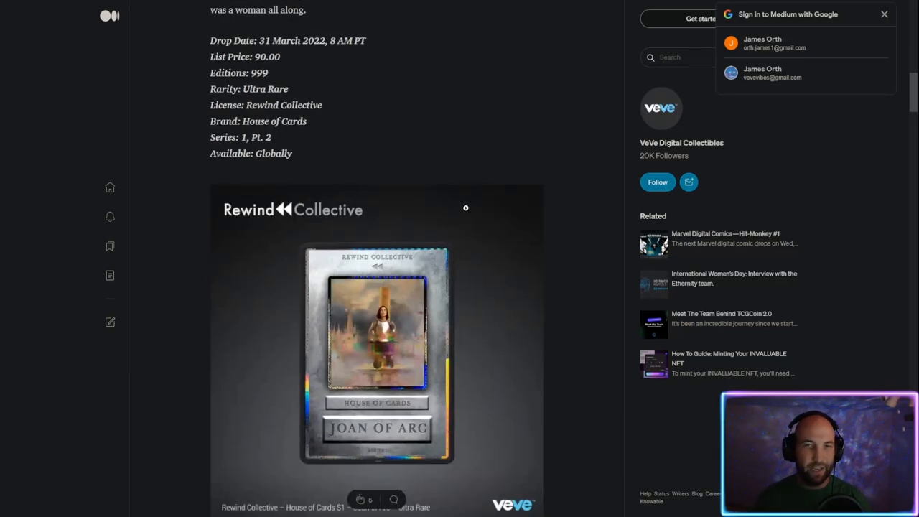
{"action": "scroll", "scroll_direction": "down", "scroll_amount": 3}
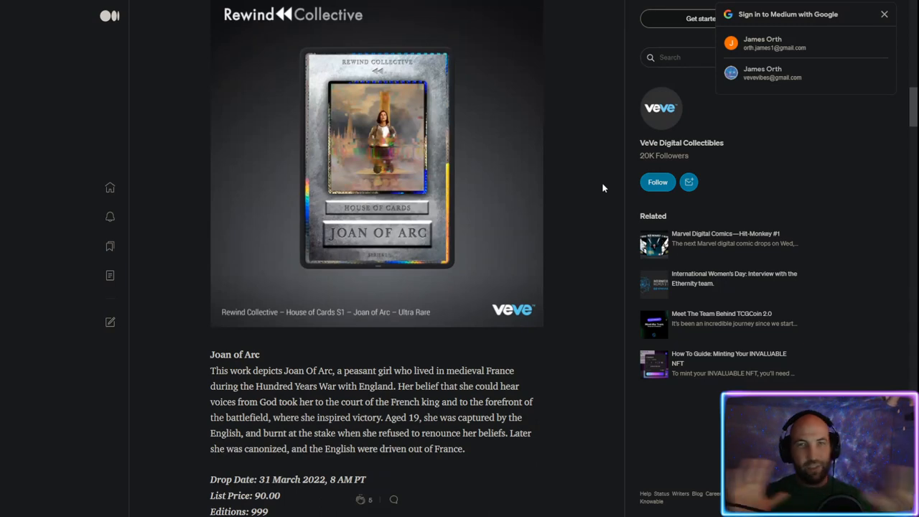
{"action": "scroll", "scroll_direction": "down", "scroll_amount": 3}
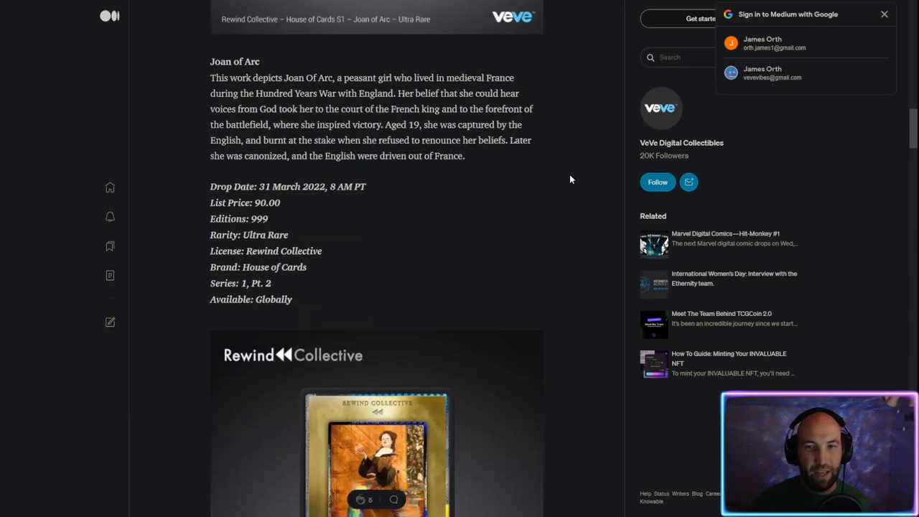
{"action": "mouse_move", "coordinate": [574, 187]}
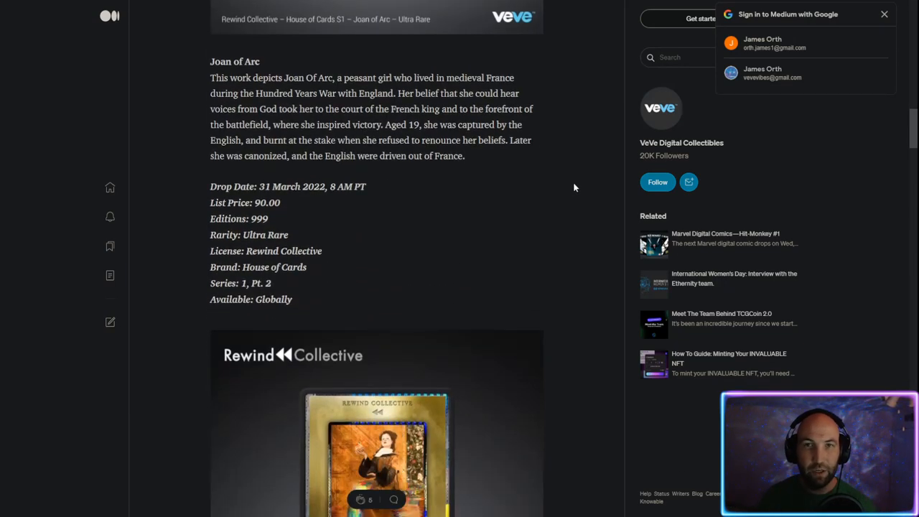
{"action": "scroll", "scroll_direction": "down", "scroll_amount": 3}
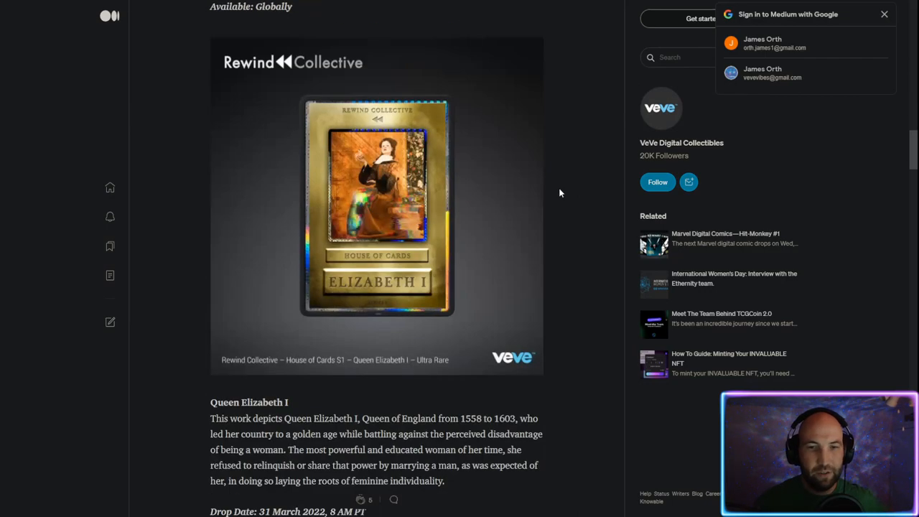
{"action": "scroll", "scroll_direction": "down", "scroll_amount": 3}
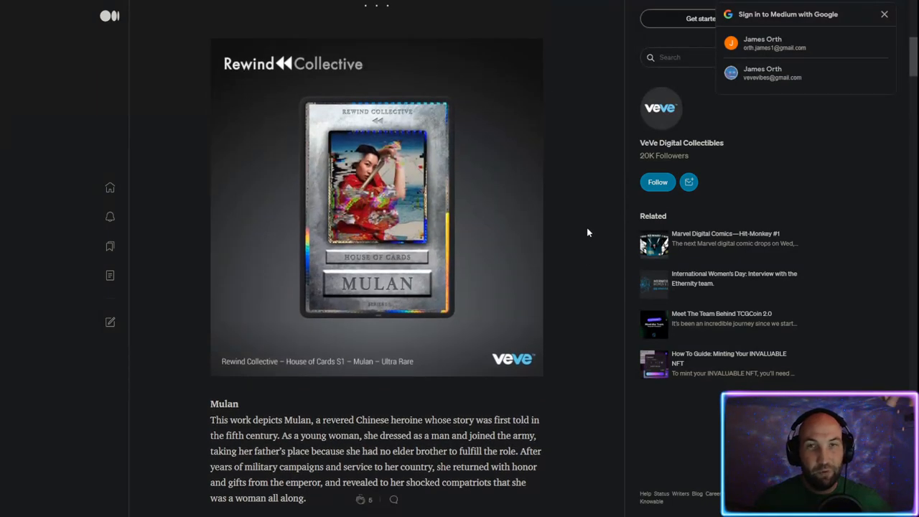
{"action": "scroll", "scroll_direction": "down", "scroll_amount": 3}
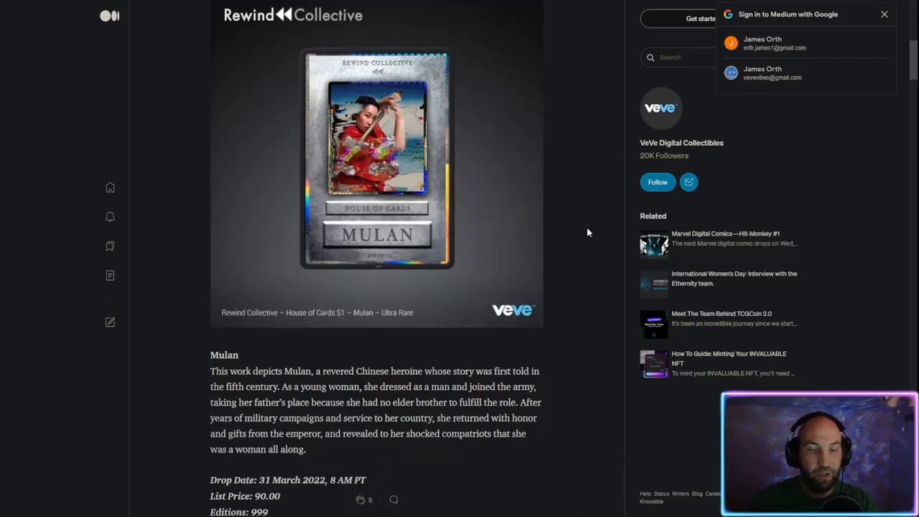
{"action": "mouse_move", "coordinate": [565, 213]}
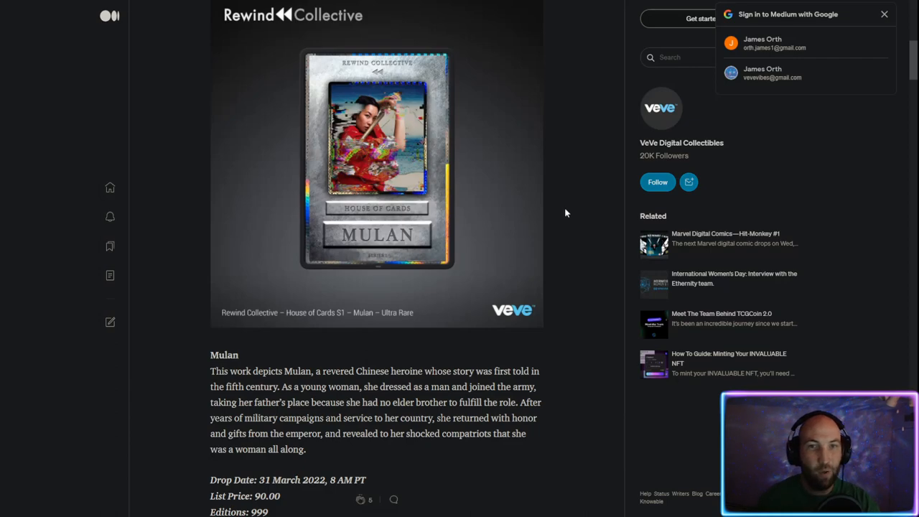
Step: Scroll through the Joan of Arc, Pocahontas and Elizabeth I card entries
{"action": "scroll", "scroll_direction": "down", "scroll_amount": 3}
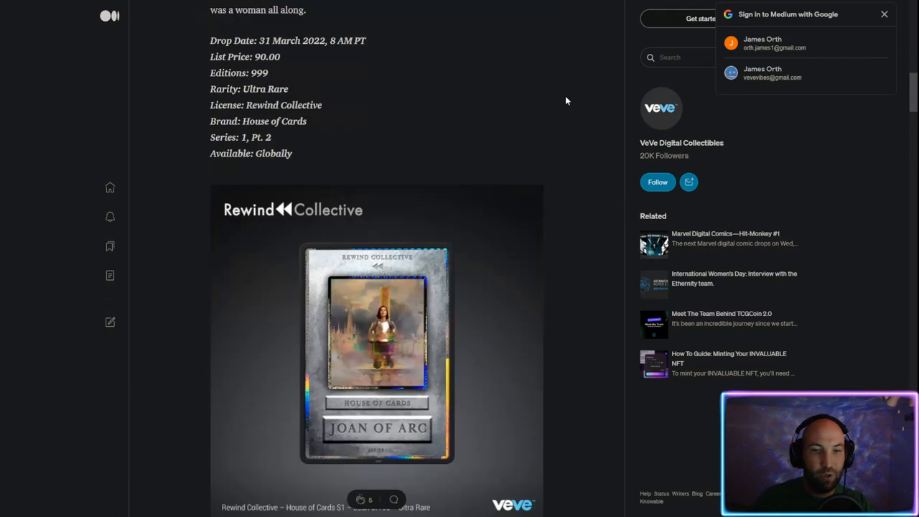
{"action": "scroll", "scroll_direction": "down", "scroll_amount": 3}
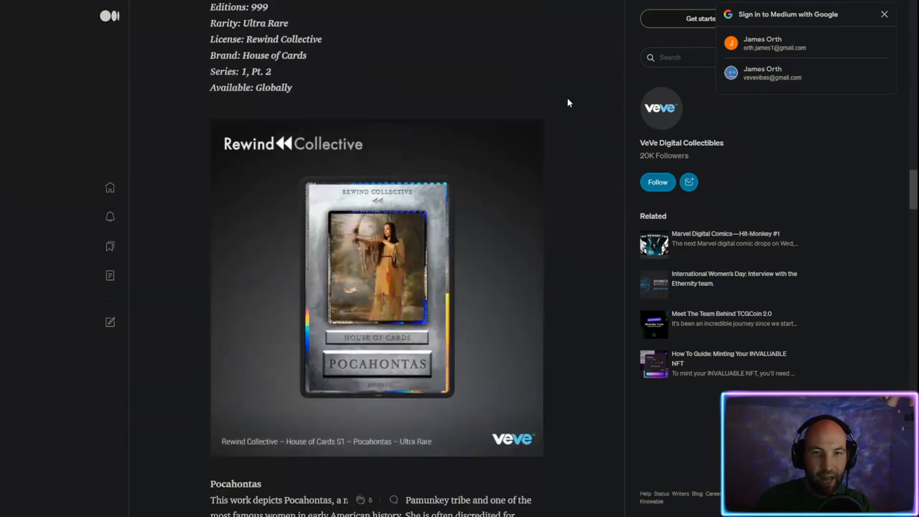
{"action": "scroll", "scroll_direction": "down", "scroll_amount": 3}
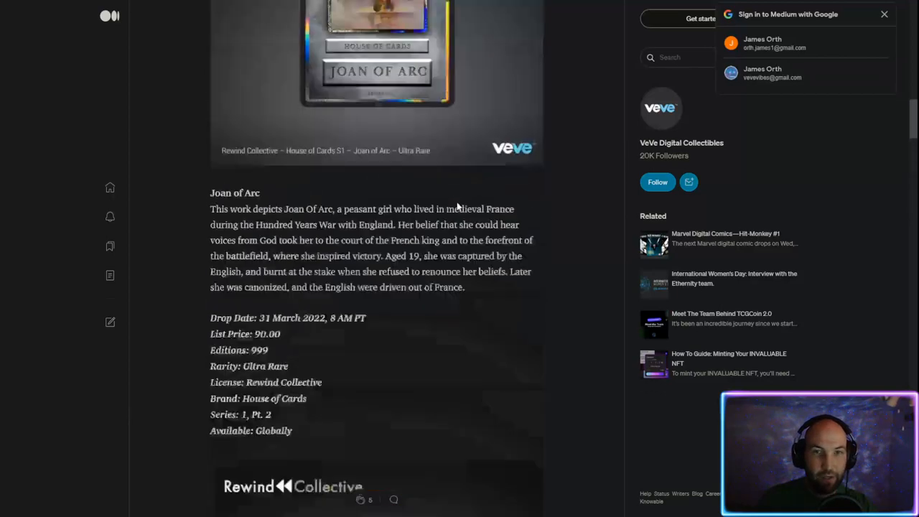
{"action": "scroll", "scroll_direction": "down", "scroll_amount": 3}
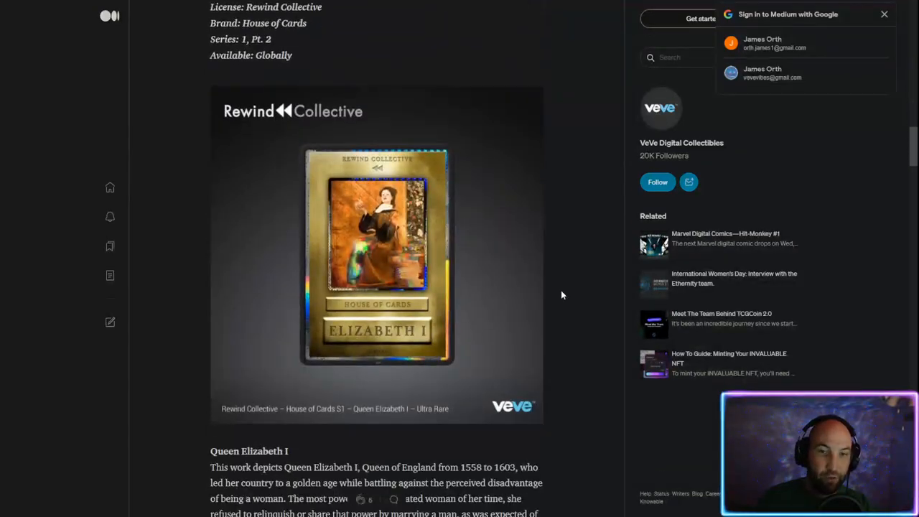
{"action": "scroll", "scroll_direction": "down", "scroll_amount": 3}
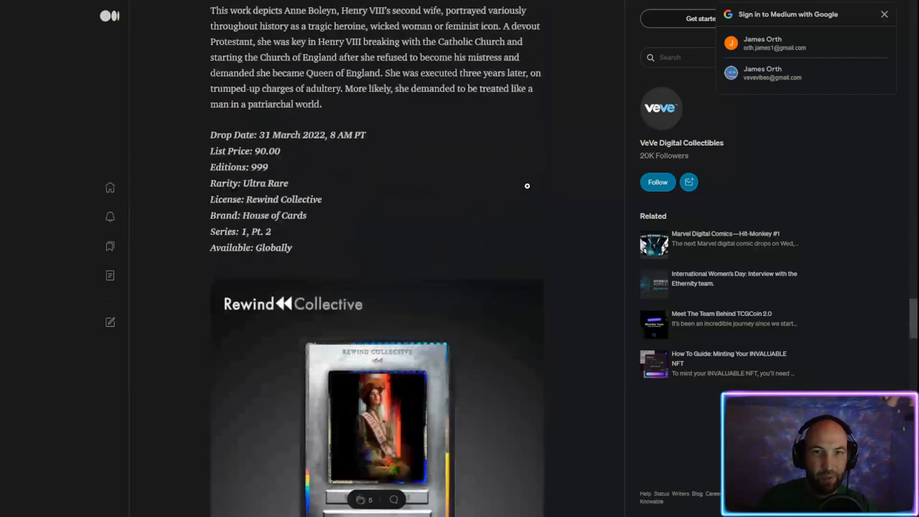
{"action": "scroll", "scroll_direction": "down", "scroll_amount": 3}
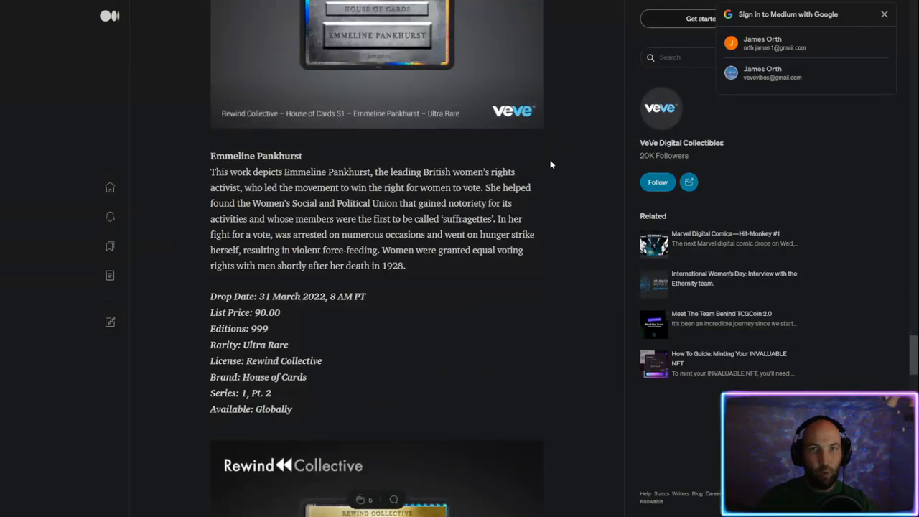
{"action": "scroll", "scroll_direction": "down", "scroll_amount": 3}
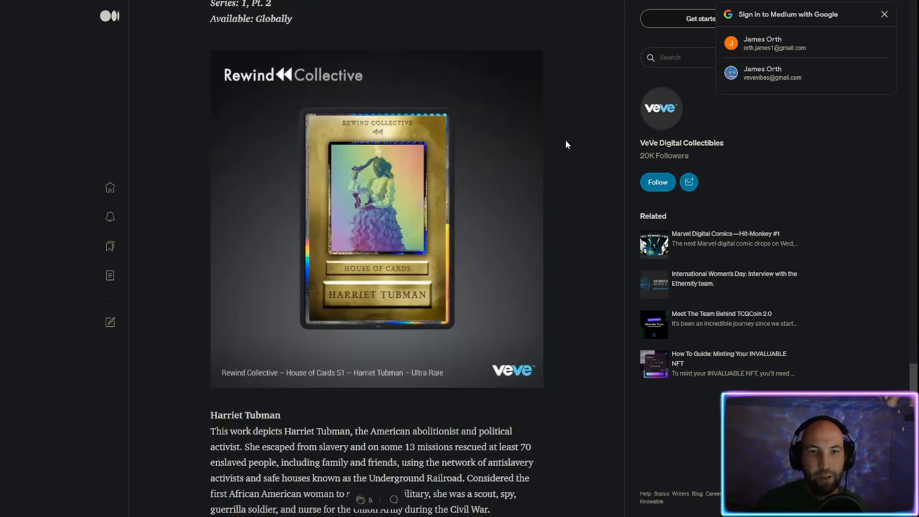
Step: Continue past Pankhurst and Tubman, ending on Anne Boleyn's card and description
{"action": "scroll", "scroll_direction": "down", "scroll_amount": 3}
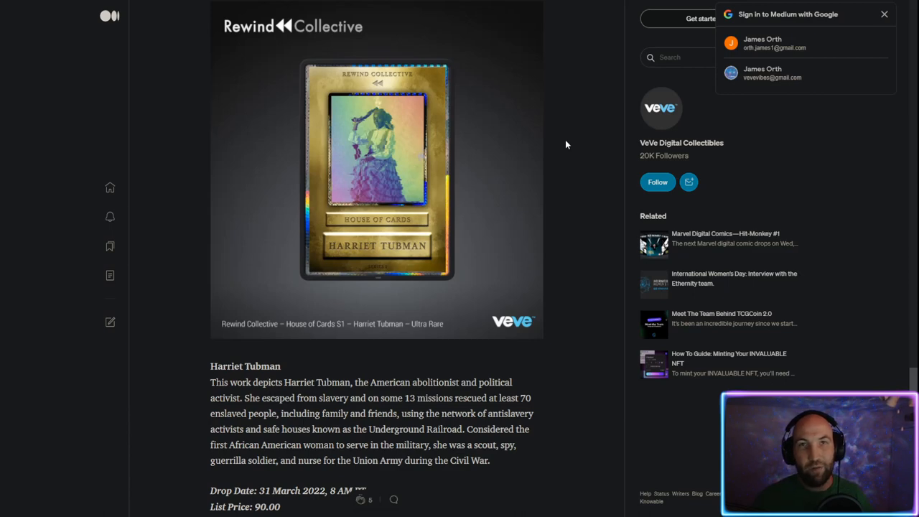
{"action": "scroll", "scroll_direction": "down", "scroll_amount": 3}
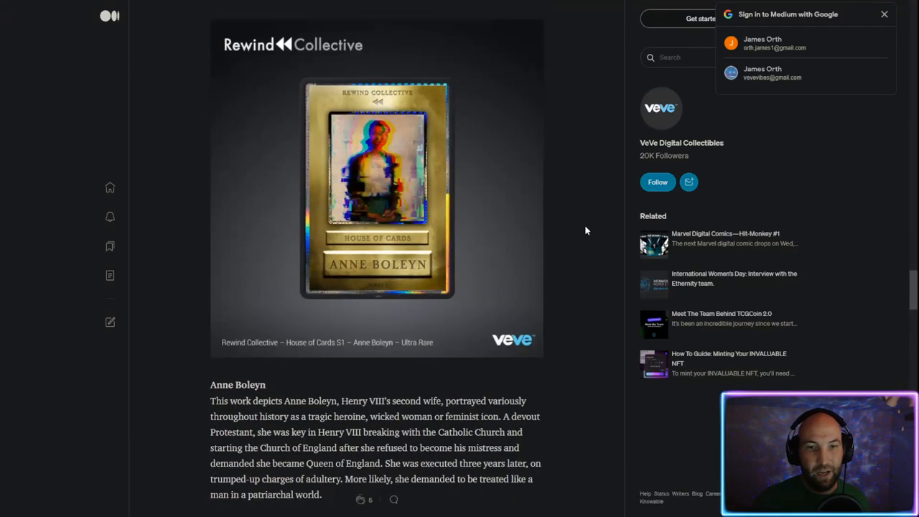
{"action": "scroll", "scroll_direction": "down", "scroll_amount": 3}
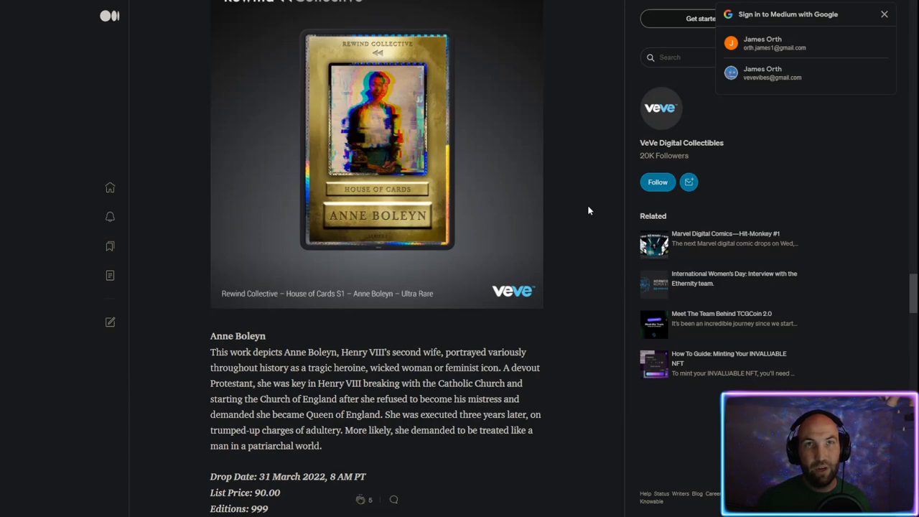
{"action": "mouse_move", "coordinate": [492, 182]}
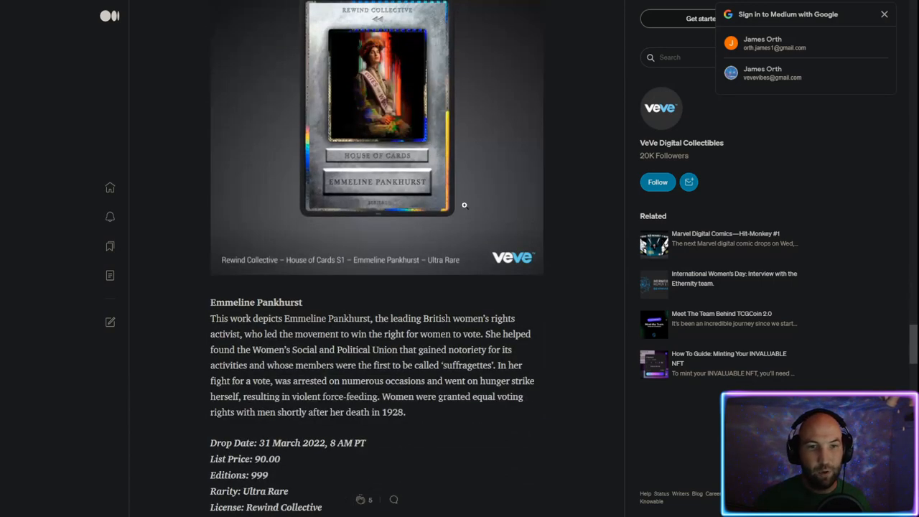
{"action": "scroll", "scroll_direction": "down", "scroll_amount": 3}
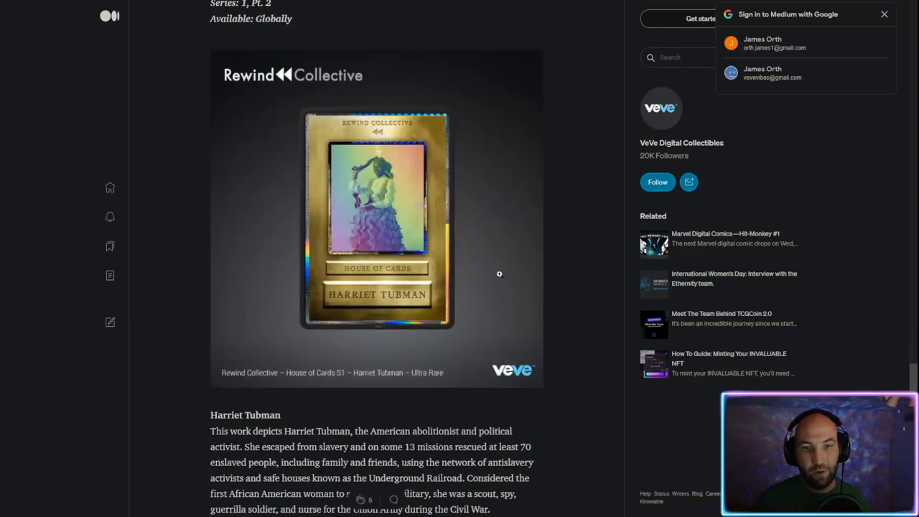
{"action": "scroll", "scroll_direction": "down", "scroll_amount": 3}
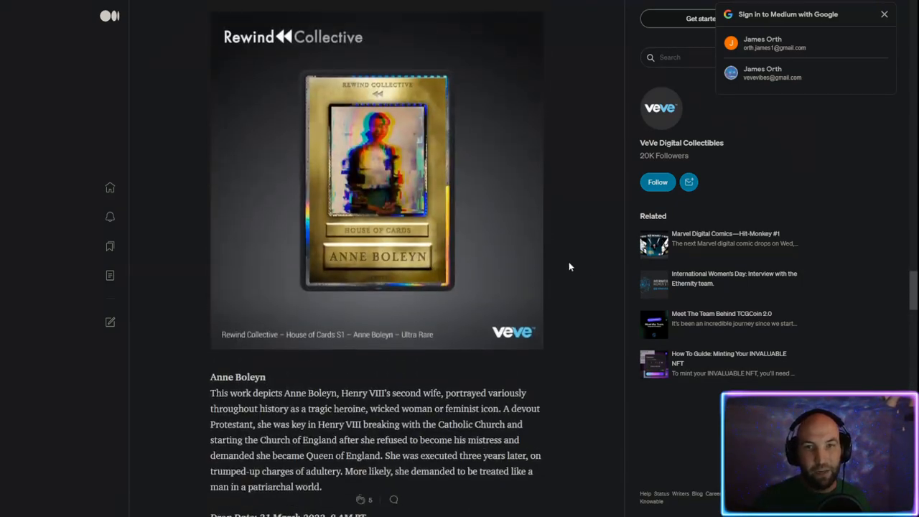
Step: Scroll through the Medium card list from Mulan past Elizabeth I and Pocahontas to Joan of Arc's drop details
{"action": "scroll", "scroll_direction": "down", "scroll_amount": 3}
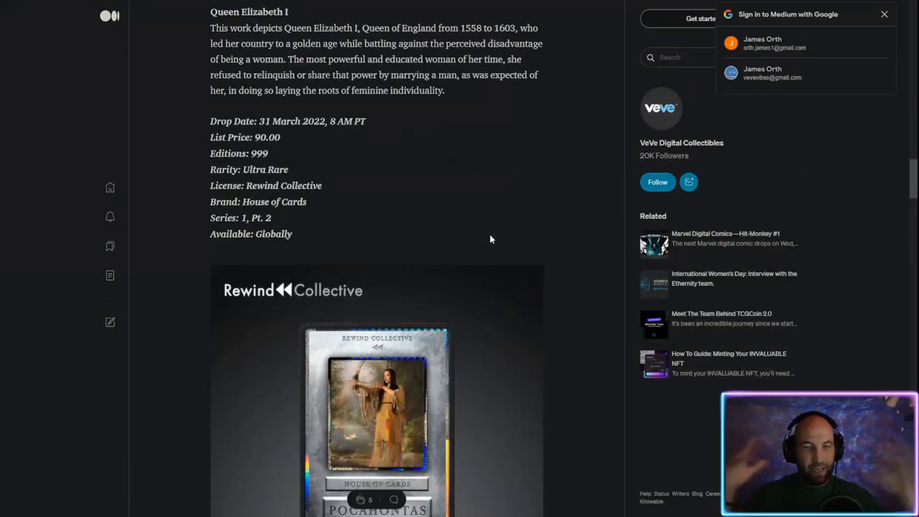
{"action": "scroll", "scroll_direction": "down", "scroll_amount": 3}
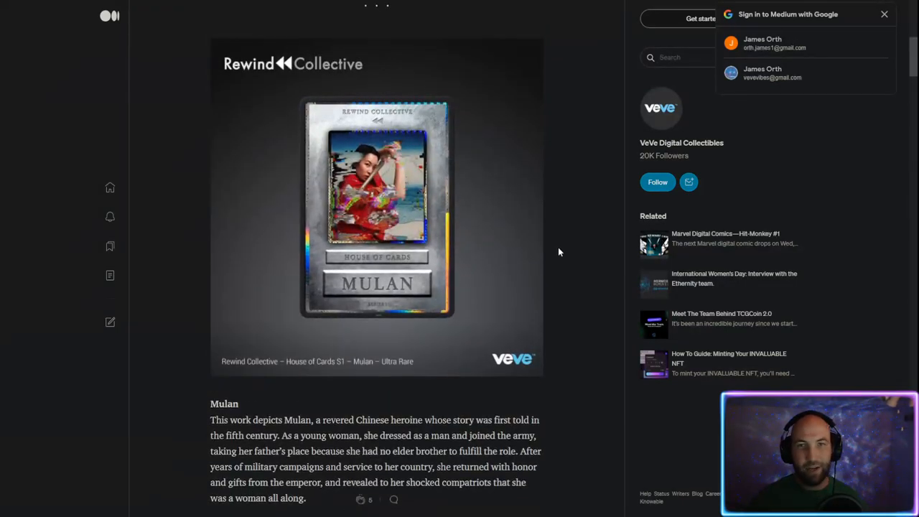
{"action": "scroll", "scroll_direction": "down", "scroll_amount": 3}
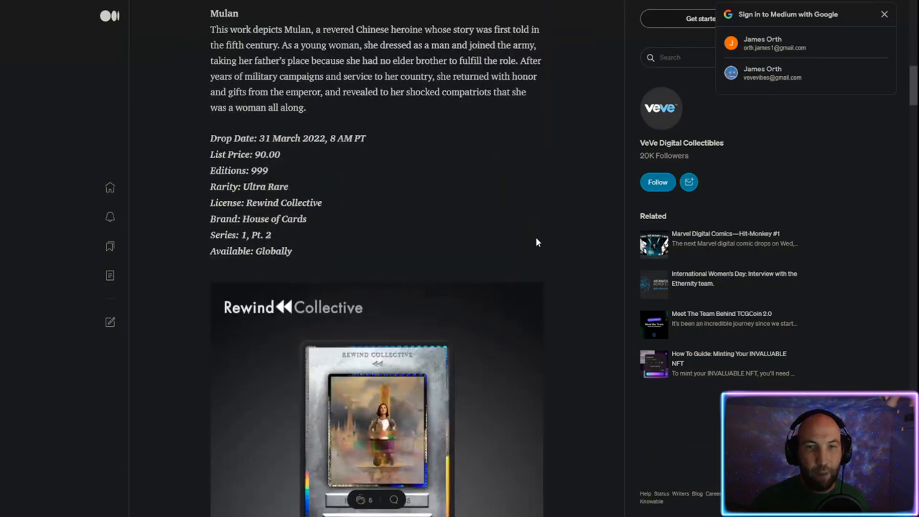
{"action": "scroll", "scroll_direction": "down", "scroll_amount": 3}
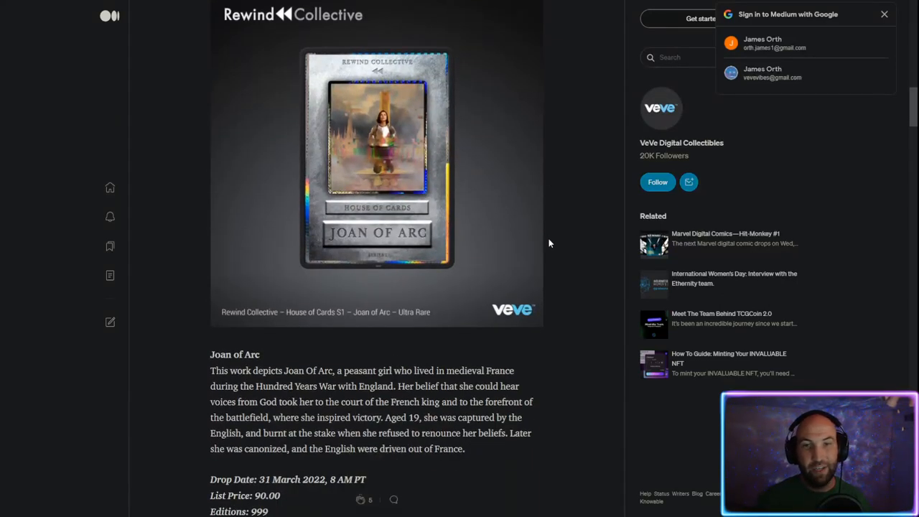
{"action": "scroll", "scroll_direction": "down", "scroll_amount": 3}
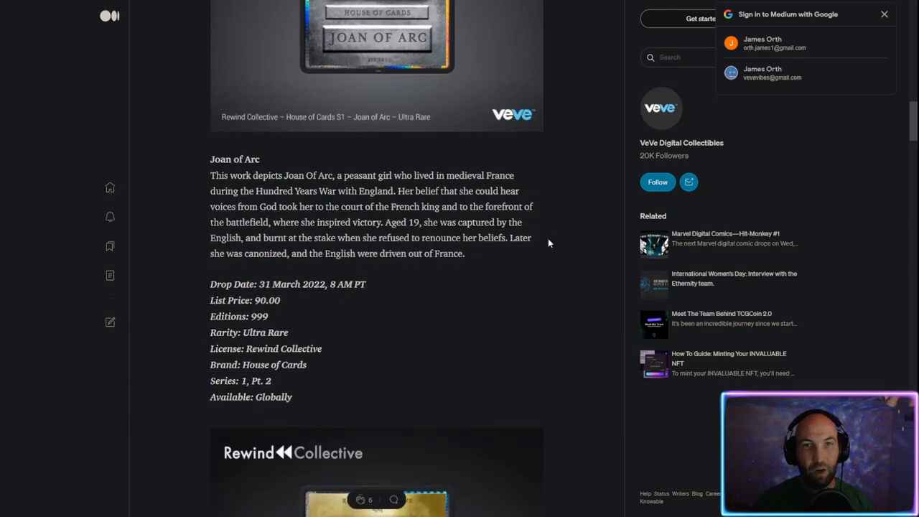
{"action": "scroll", "scroll_direction": "down", "scroll_amount": 3}
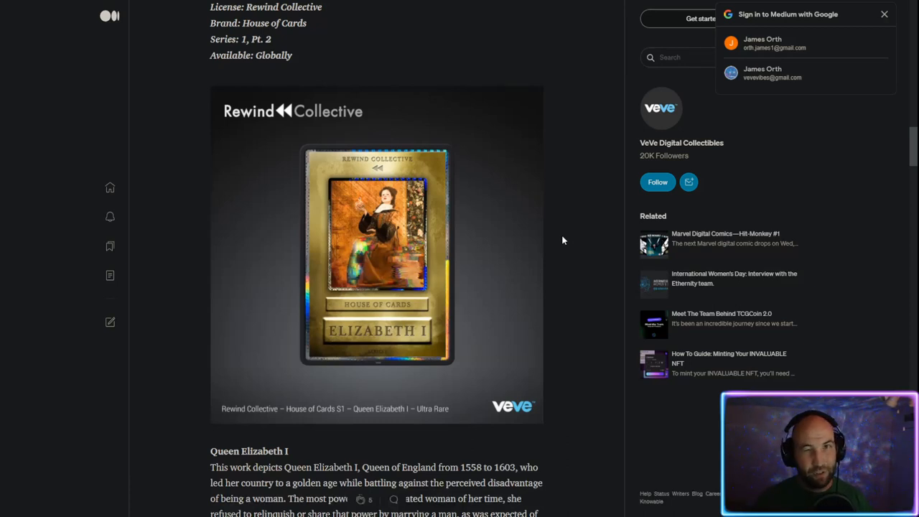
{"action": "scroll", "scroll_direction": "down", "scroll_amount": 3}
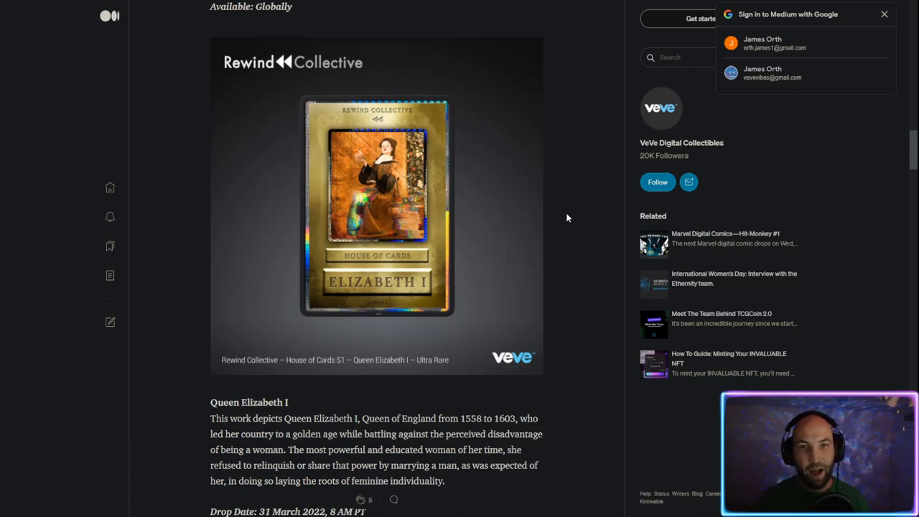
{"action": "scroll", "scroll_direction": "down", "scroll_amount": 3}
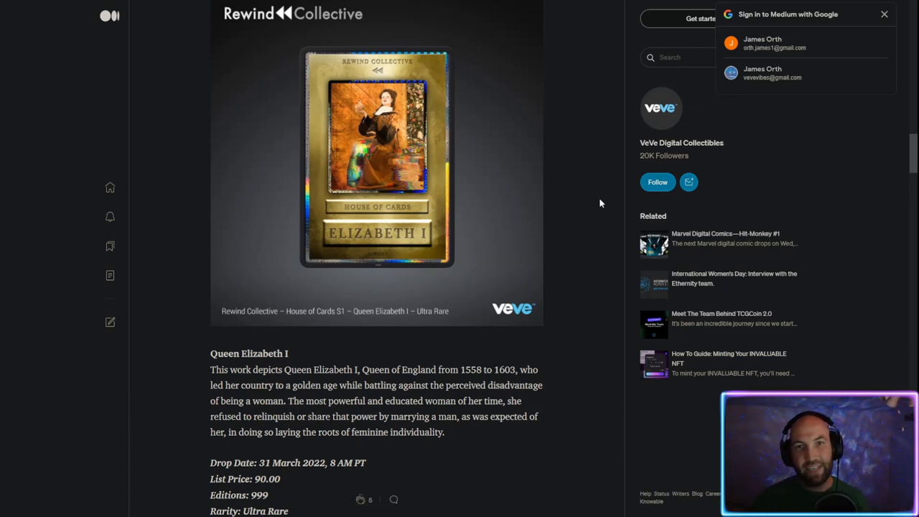
{"action": "scroll", "scroll_direction": "down", "scroll_amount": 3}
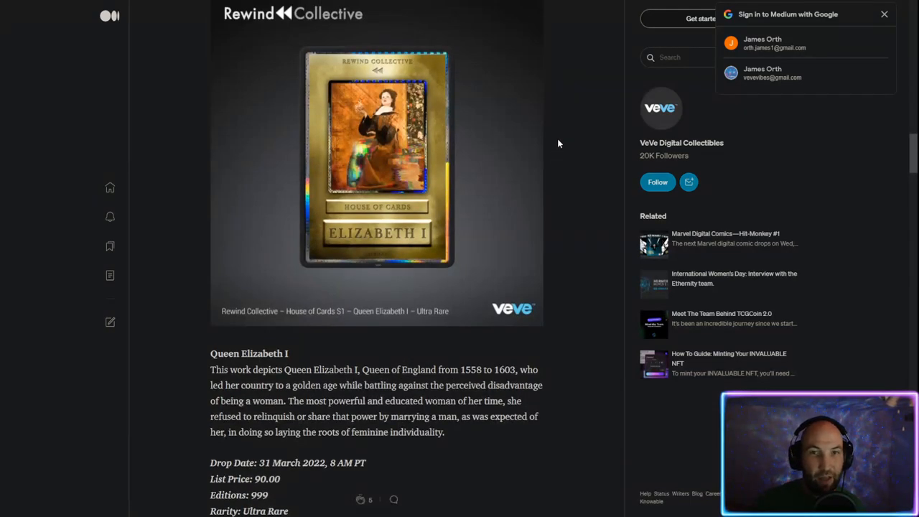
{"action": "scroll", "scroll_direction": "down", "scroll_amount": 3}
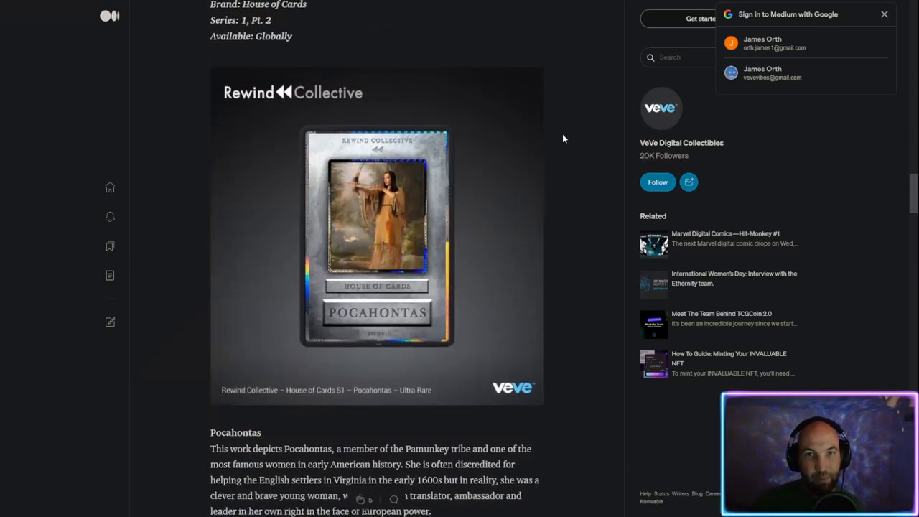
{"action": "scroll", "scroll_direction": "down", "scroll_amount": 3}
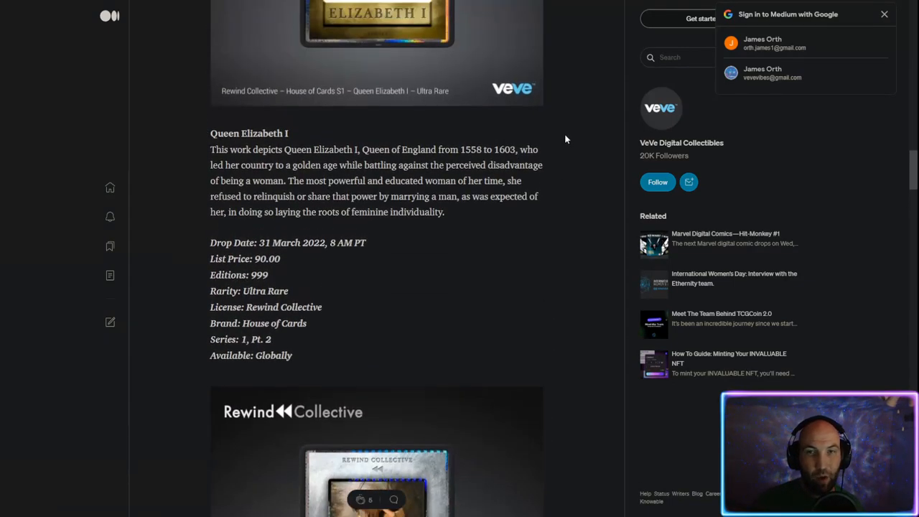
{"action": "scroll", "scroll_direction": "down", "scroll_amount": 3}
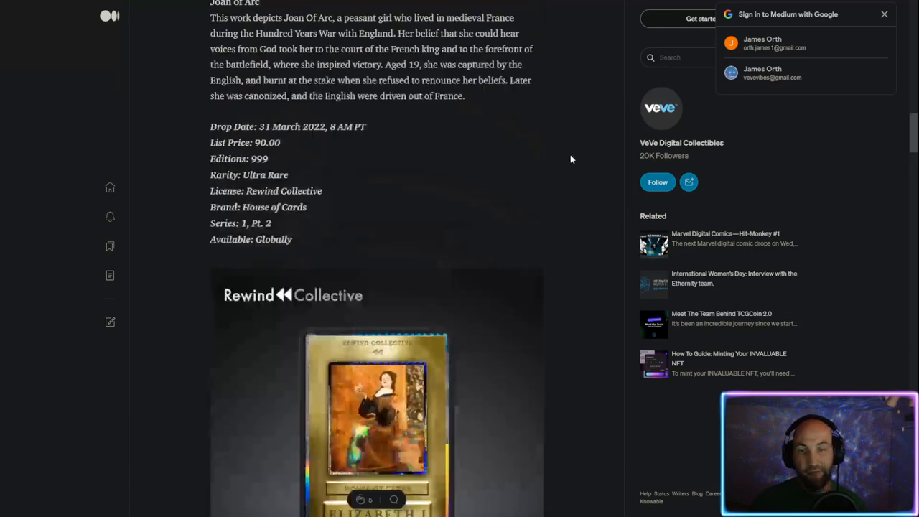
Step: Scroll back to the article's title, Series 1 banner and introduction
{"action": "scroll", "scroll_direction": "down", "scroll_amount": 3}
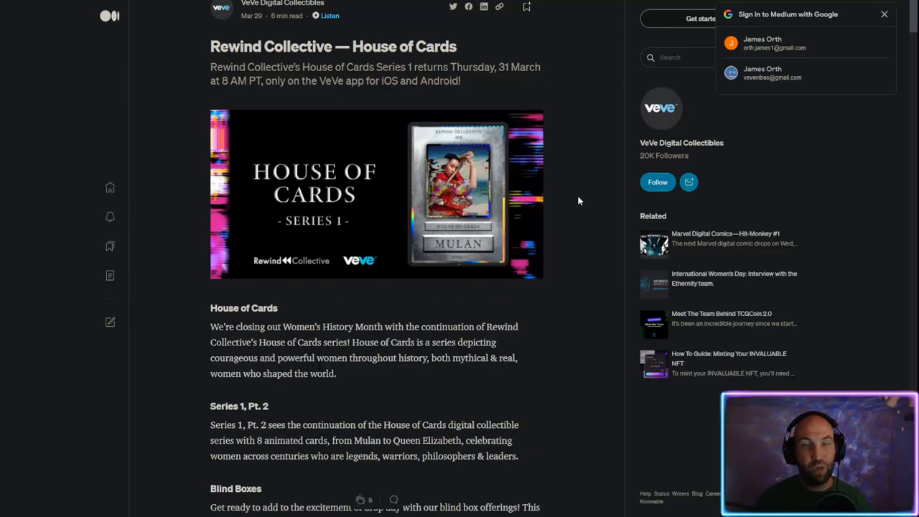
{"action": "mouse_move", "coordinate": [155, 360]}
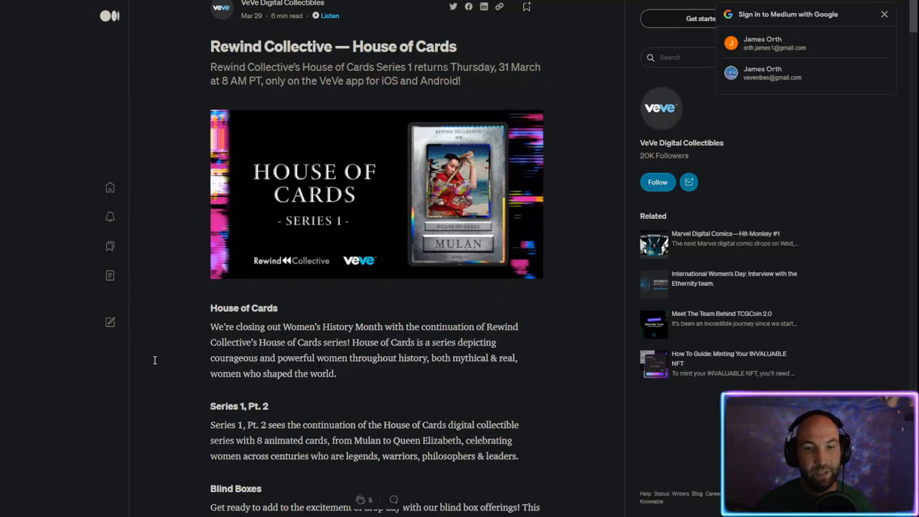